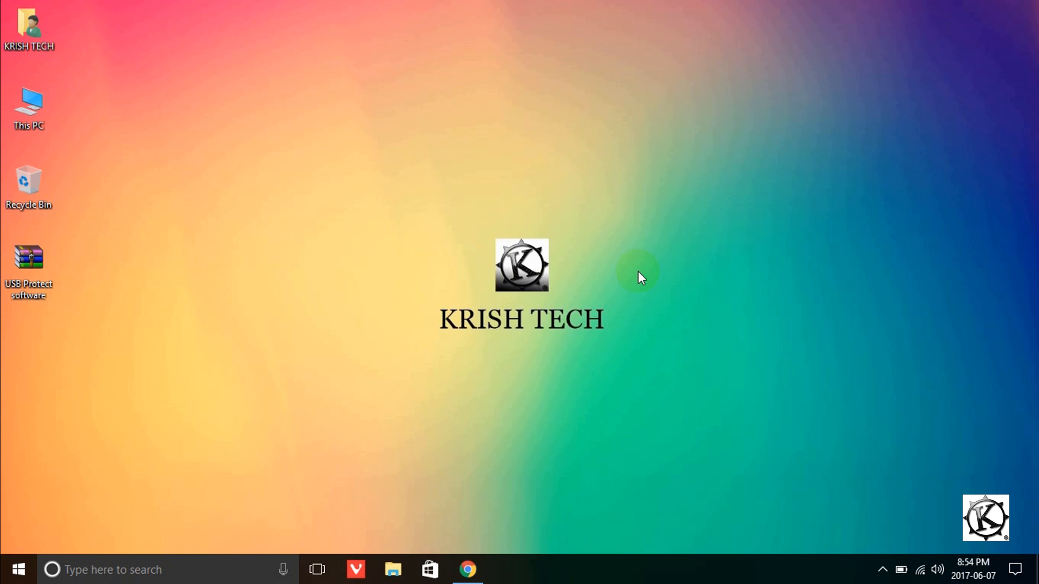
{"action": "mouse_move", "coordinate": [597, 484]}
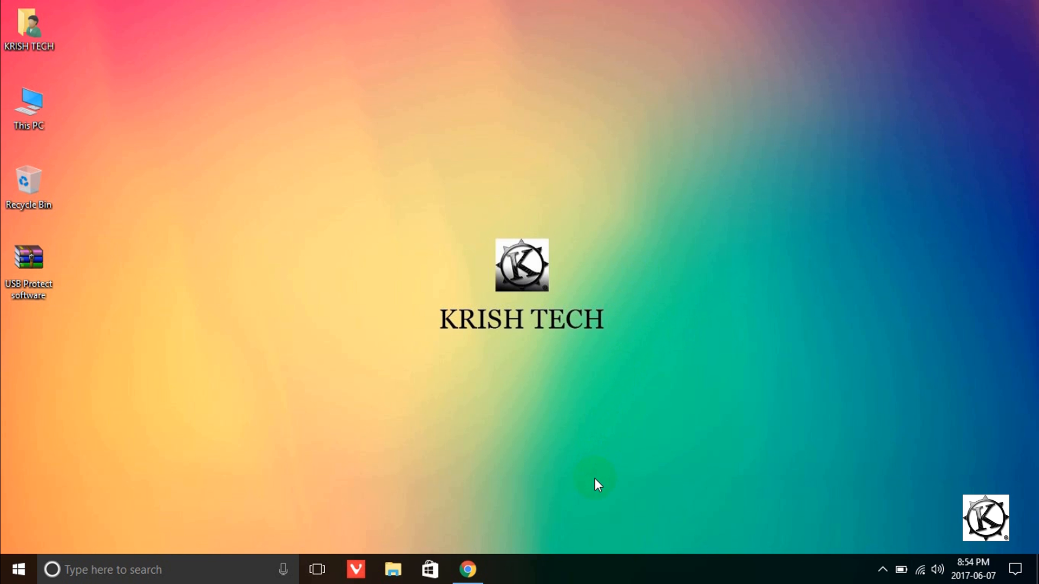
{"action": "mouse_move", "coordinate": [470, 571]}
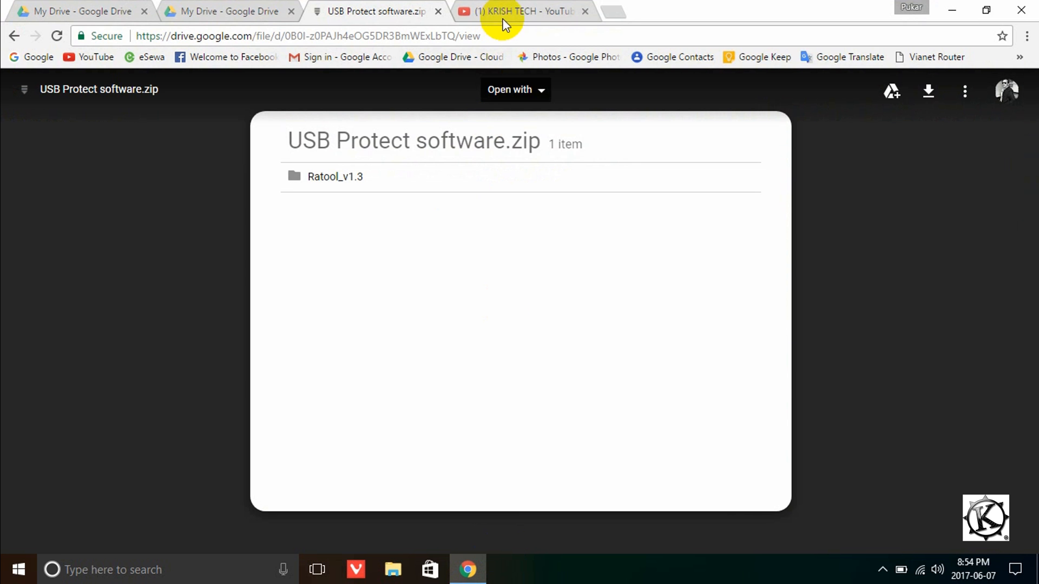
Show the KRISH TECH YouTube channel with its Videos listing and Subscribed status.
{"action": "left_click", "coordinate": [520, 11]}
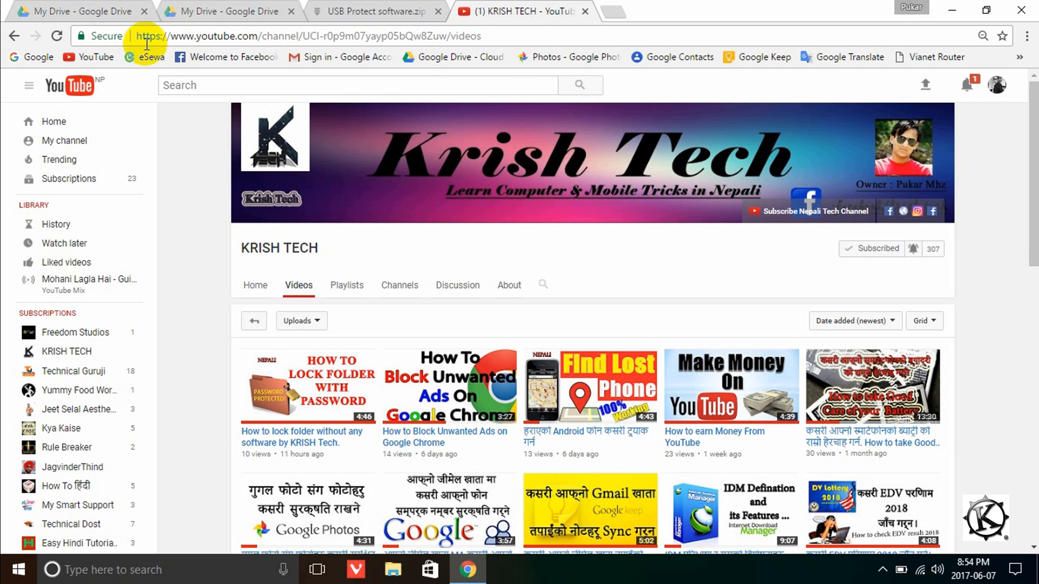
{"action": "mouse_move", "coordinate": [235, 36]}
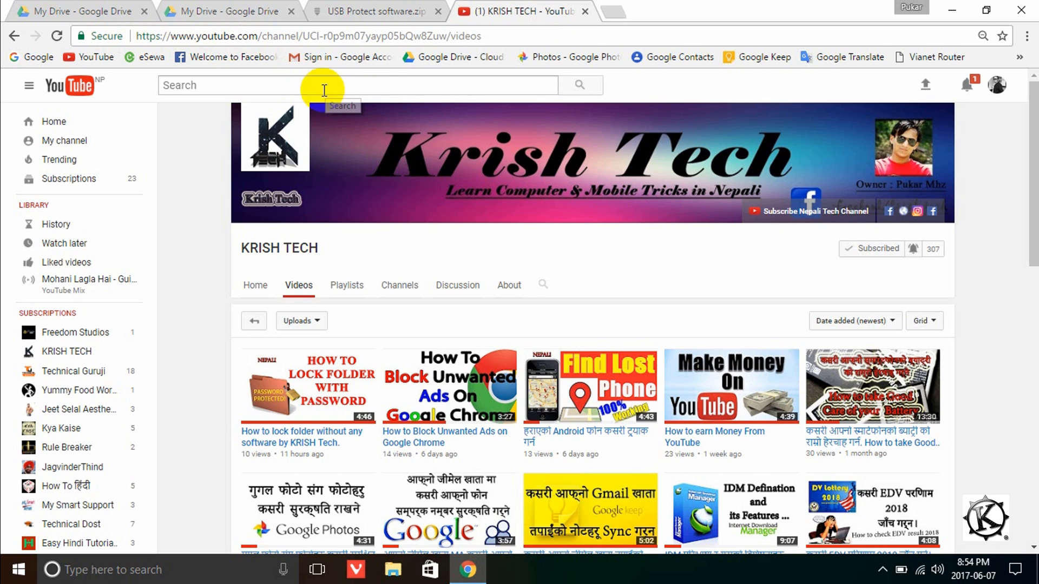
{"action": "mouse_move", "coordinate": [515, 209]}
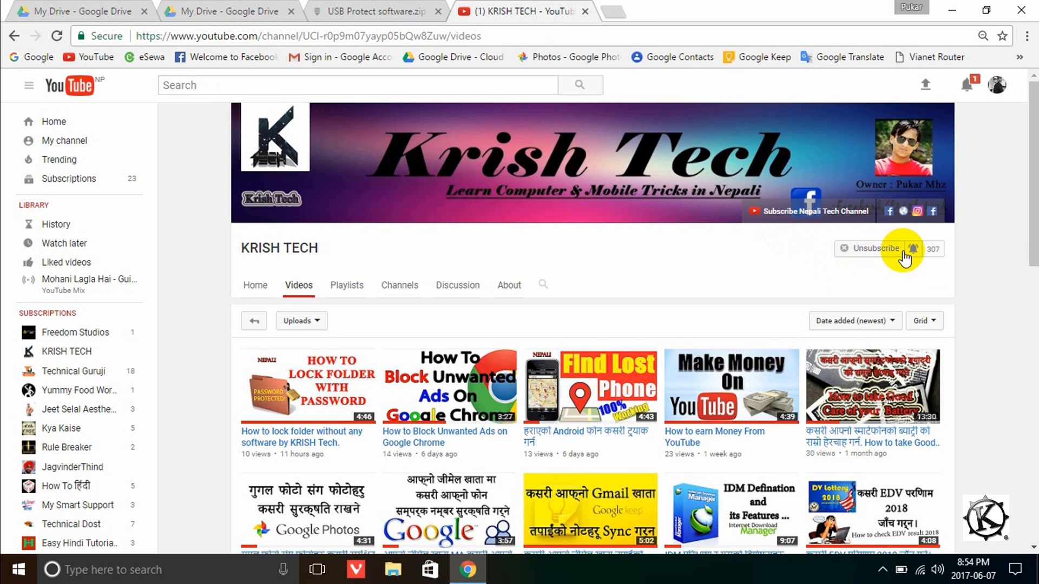
{"action": "left_click", "coordinate": [876, 249]}
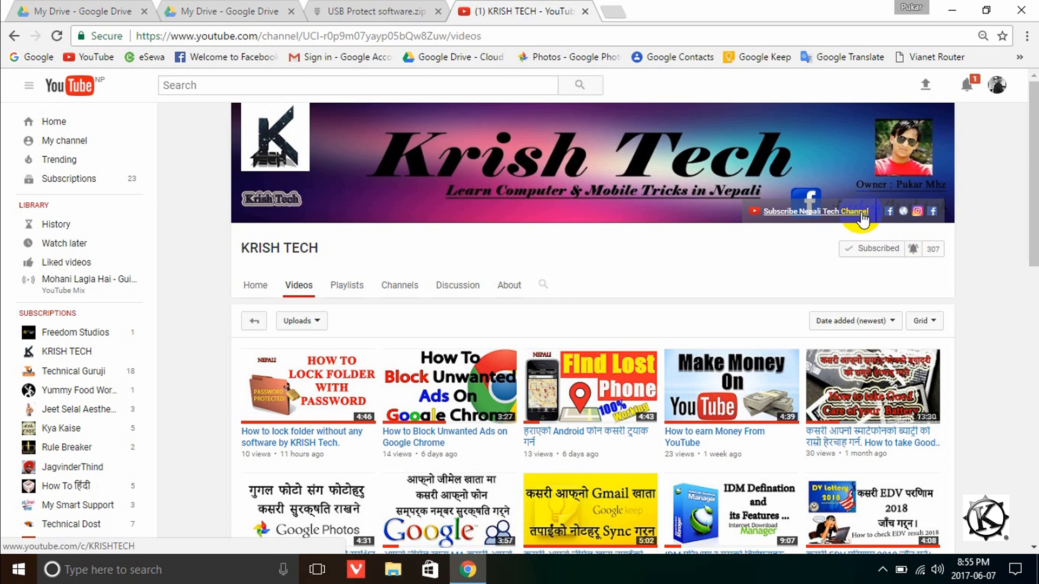
{"action": "mouse_move", "coordinate": [559, 246]}
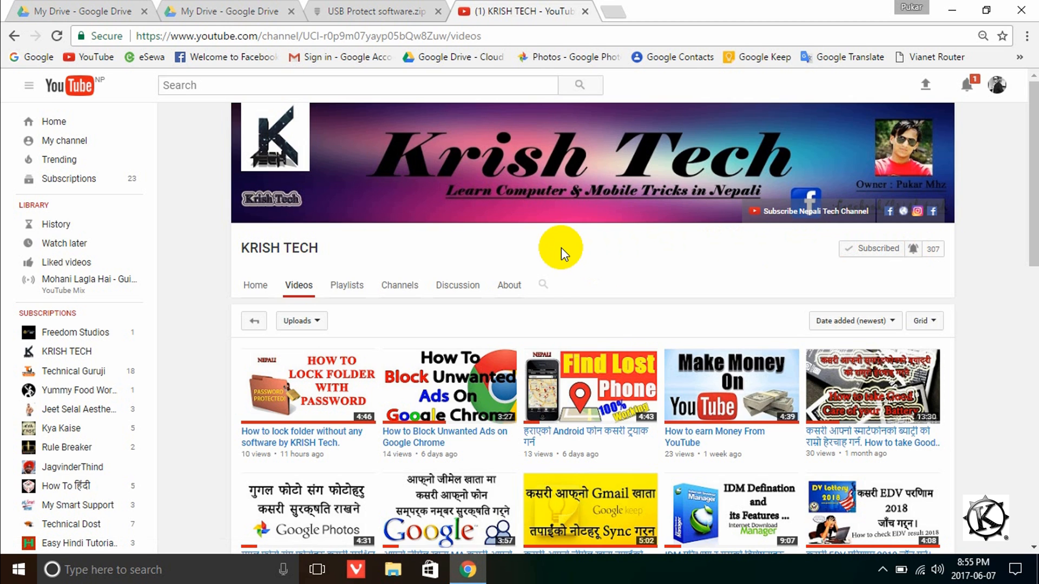
{"action": "mouse_move", "coordinate": [381, 11]}
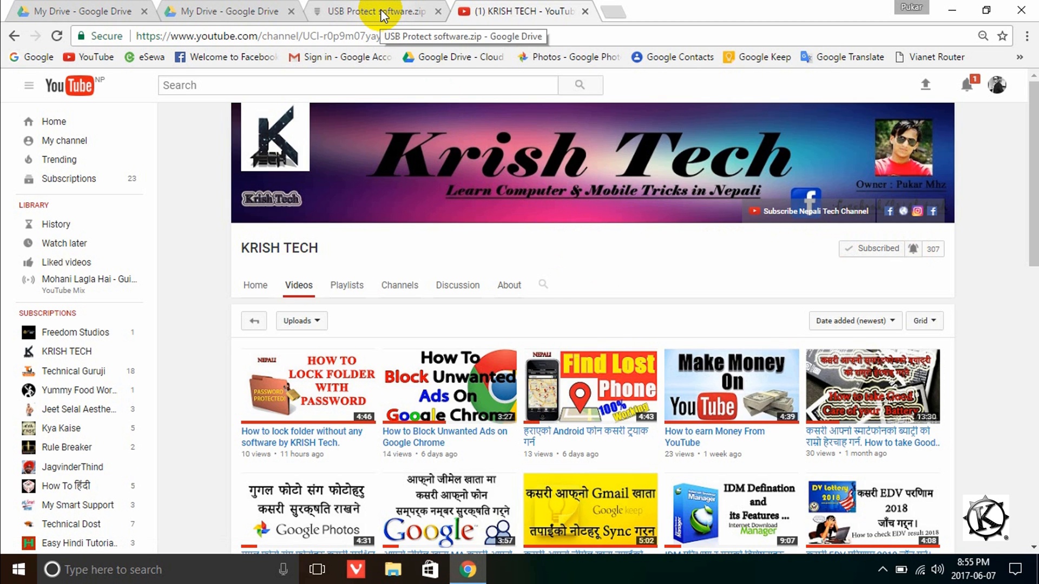
Return to the Google Drive preview of USB Protect software.zip showing its Ratool_v1.3 folder.
{"action": "left_click", "coordinate": [374, 11]}
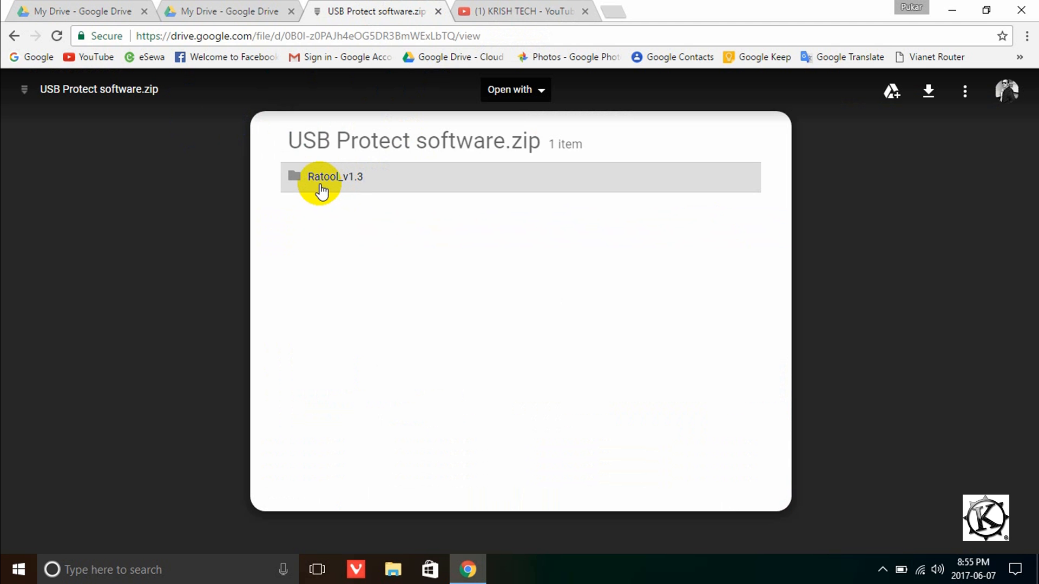
{"action": "mouse_move", "coordinate": [344, 188]}
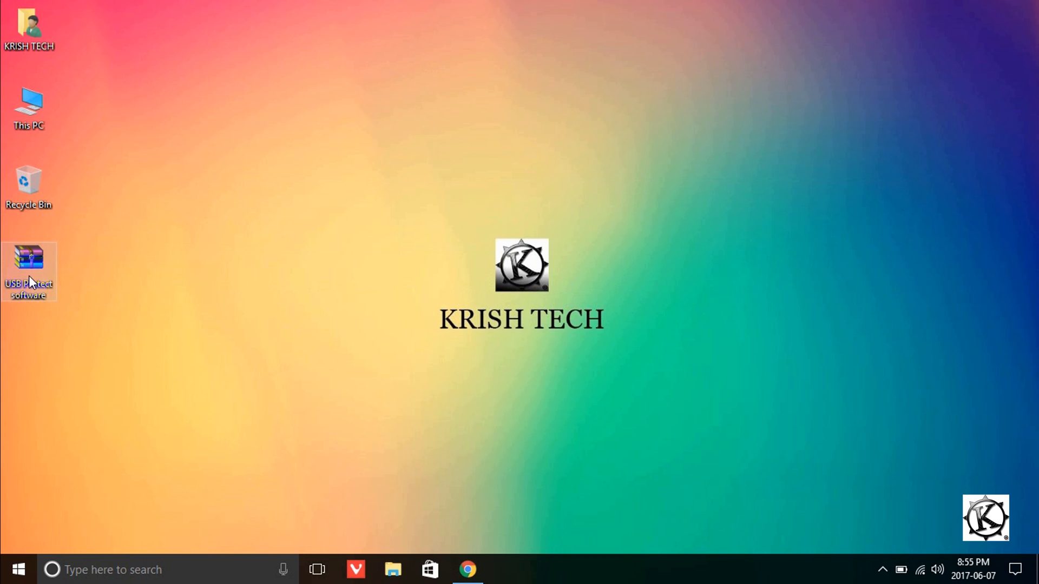
{"action": "mouse_move", "coordinate": [34, 279]}
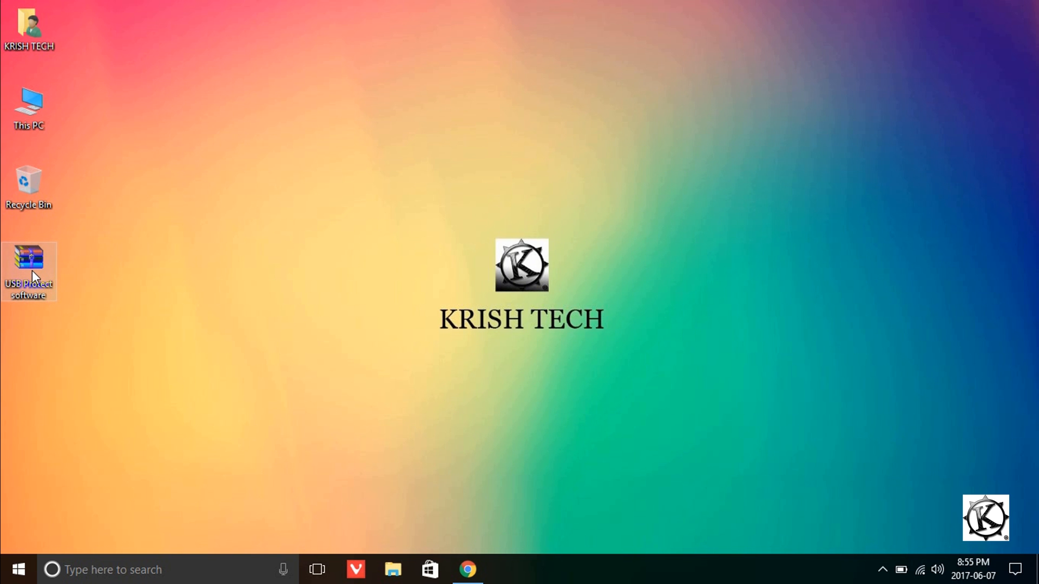
Extract the USB Protect software archive onto the desktop as a Ratool_v1.3 folder.
{"action": "right_click", "coordinate": [29, 271]}
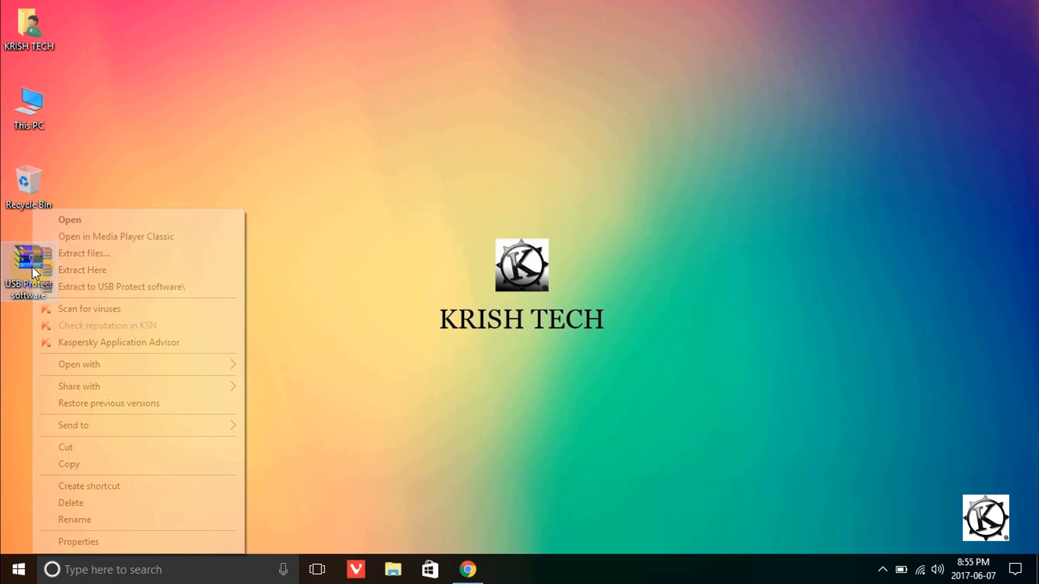
{"action": "left_click", "coordinate": [241, 305]}
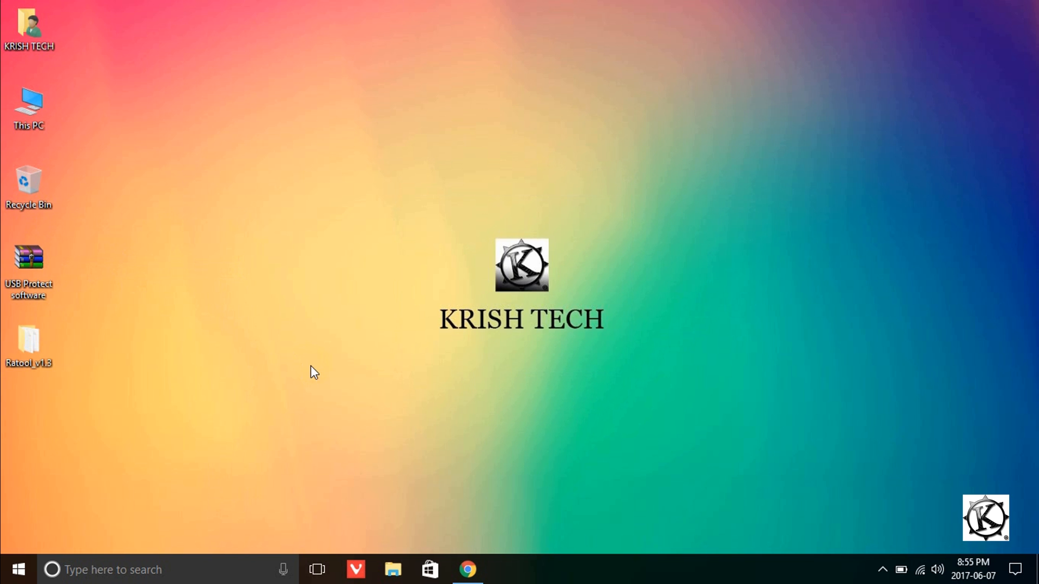
{"action": "mouse_move", "coordinate": [31, 341]}
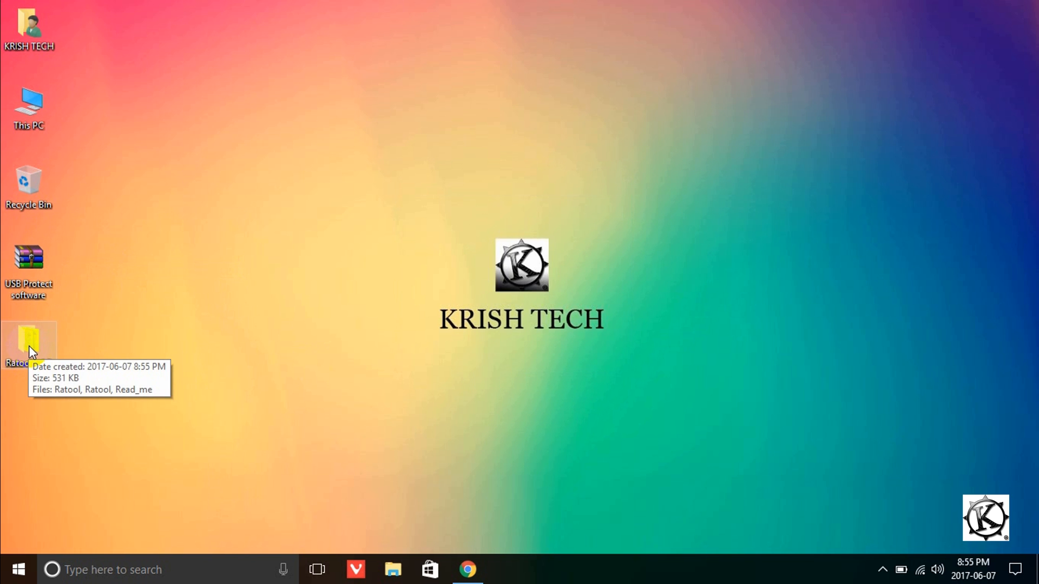
Open the extracted Ratool_v1.3 folder and bring up its View display options.
{"action": "double_click", "coordinate": [29, 341]}
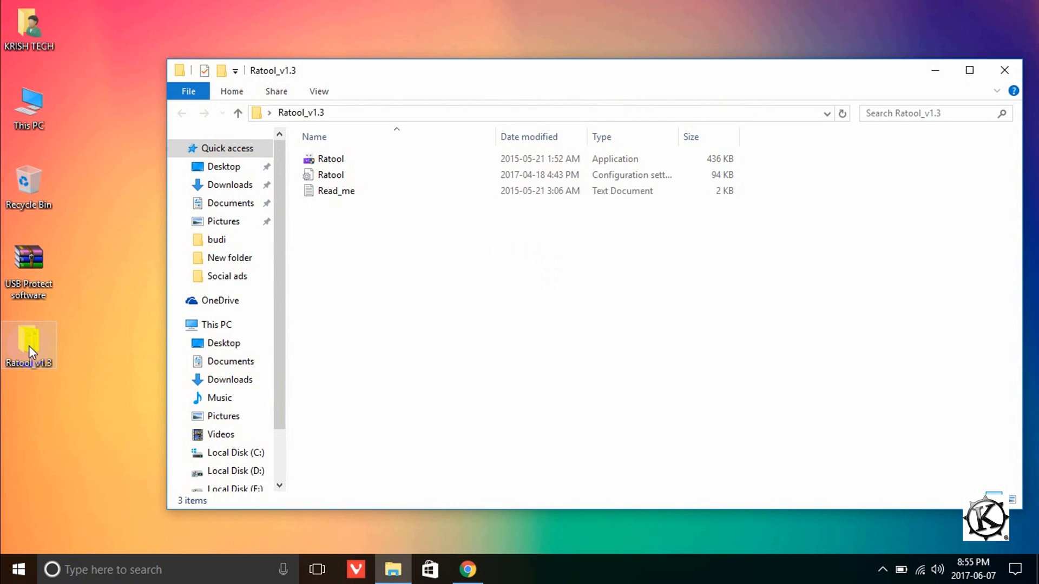
{"action": "mouse_move", "coordinate": [408, 263]}
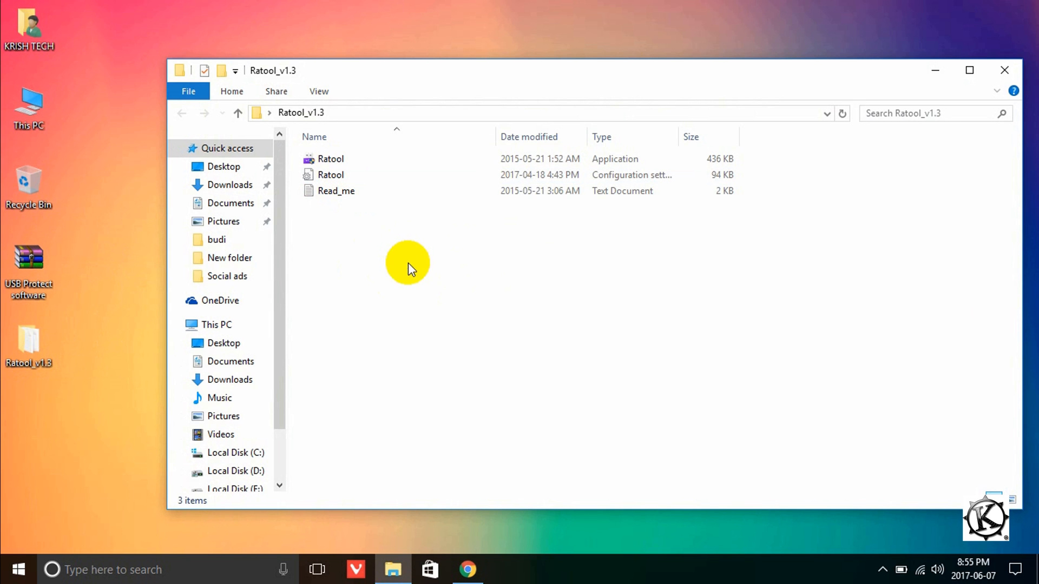
{"action": "right_click", "coordinate": [408, 263]}
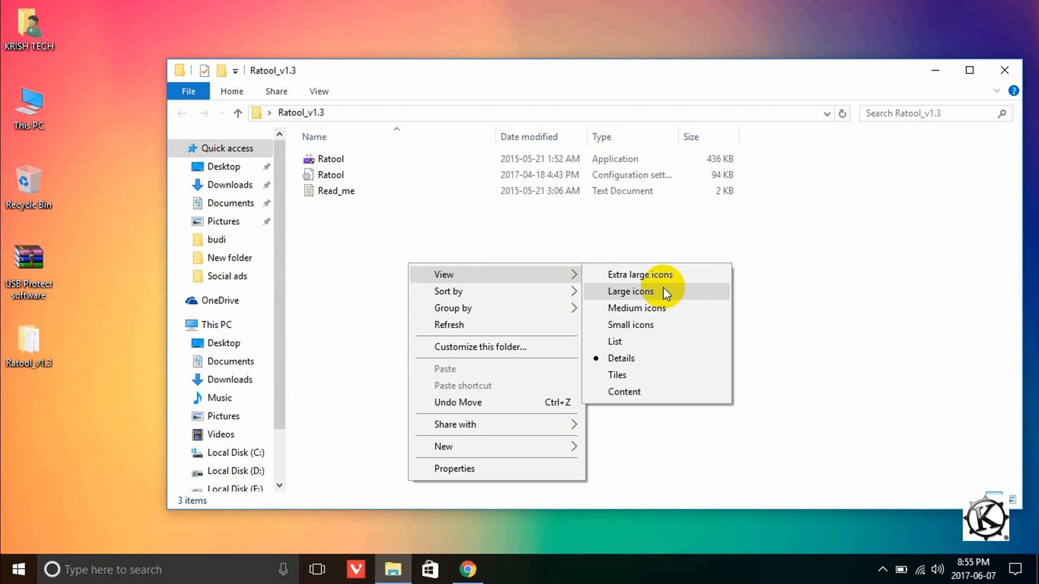
{"action": "left_click", "coordinate": [630, 291]}
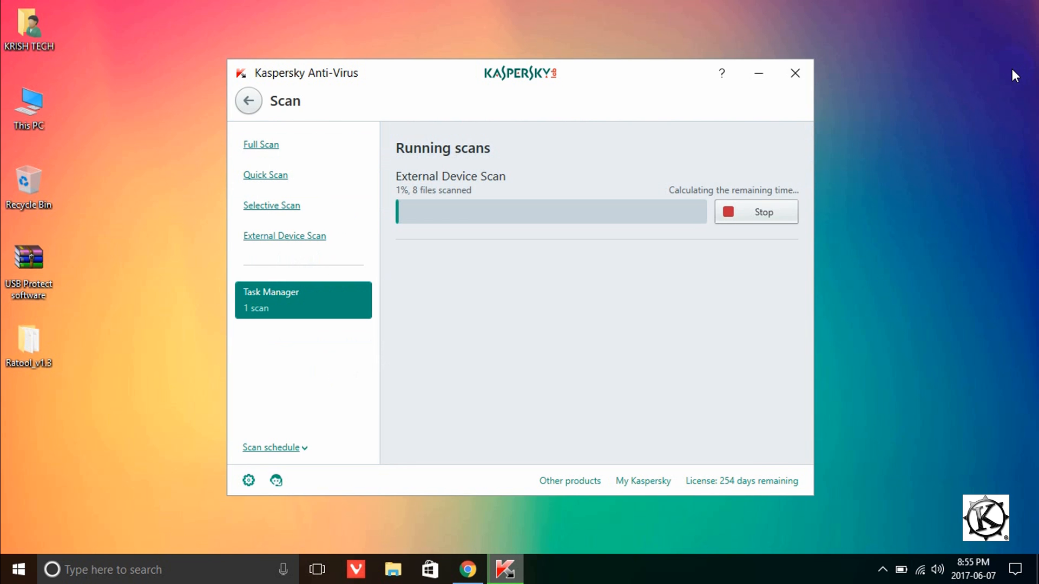
Browse the ESD-ISO (F:) USB drive's files from This PC, returning to the drive list.
{"action": "left_click", "coordinate": [795, 73]}
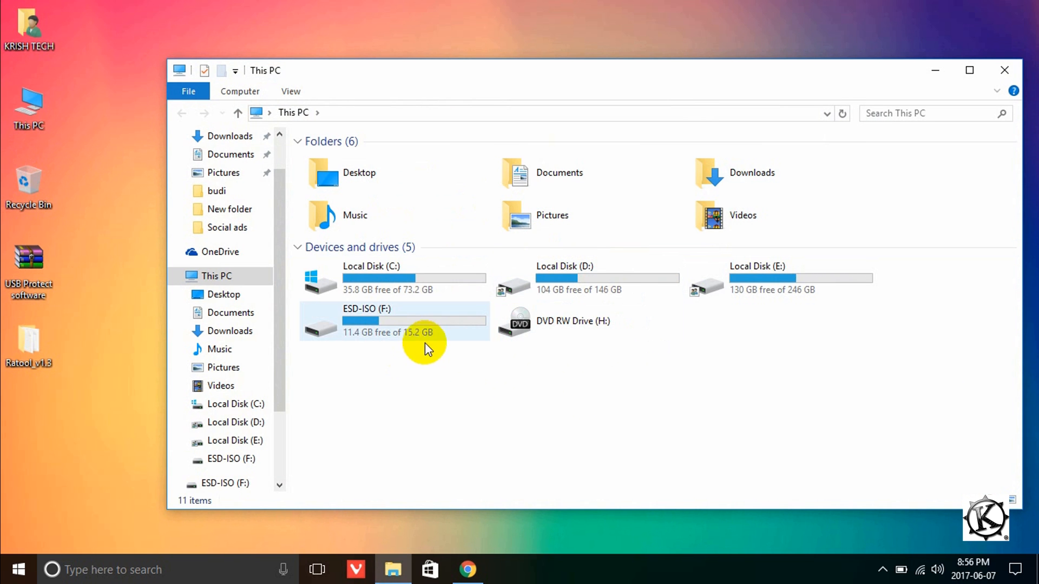
{"action": "double_click", "coordinate": [367, 321]}
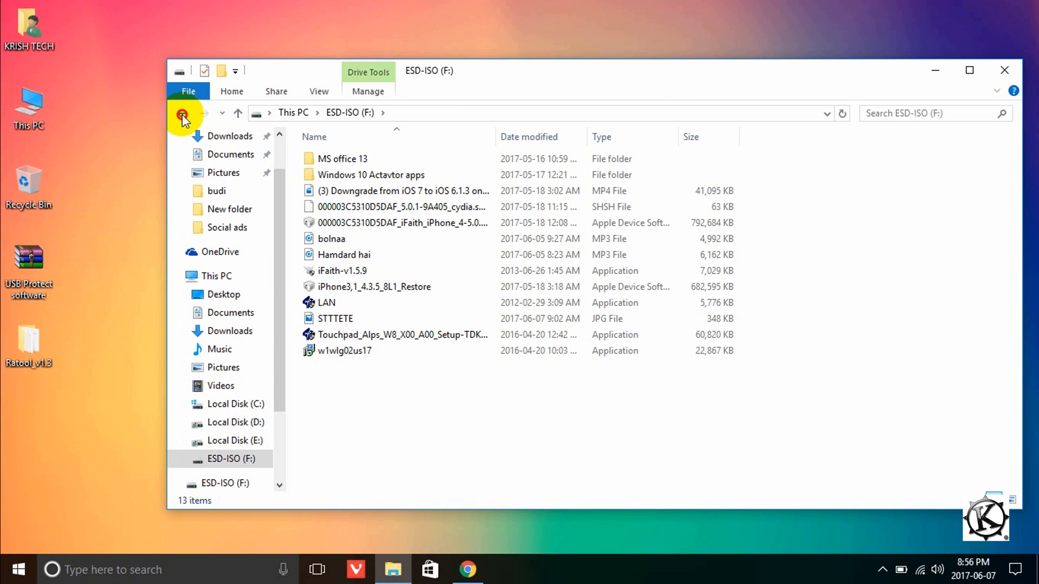
{"action": "left_click", "coordinate": [184, 112]}
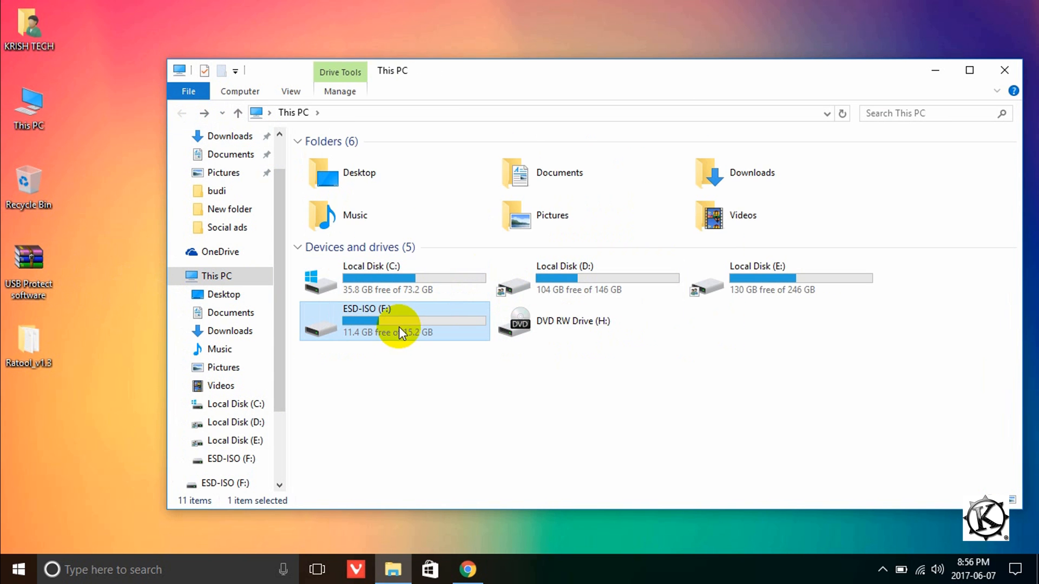
{"action": "mouse_move", "coordinate": [386, 337]}
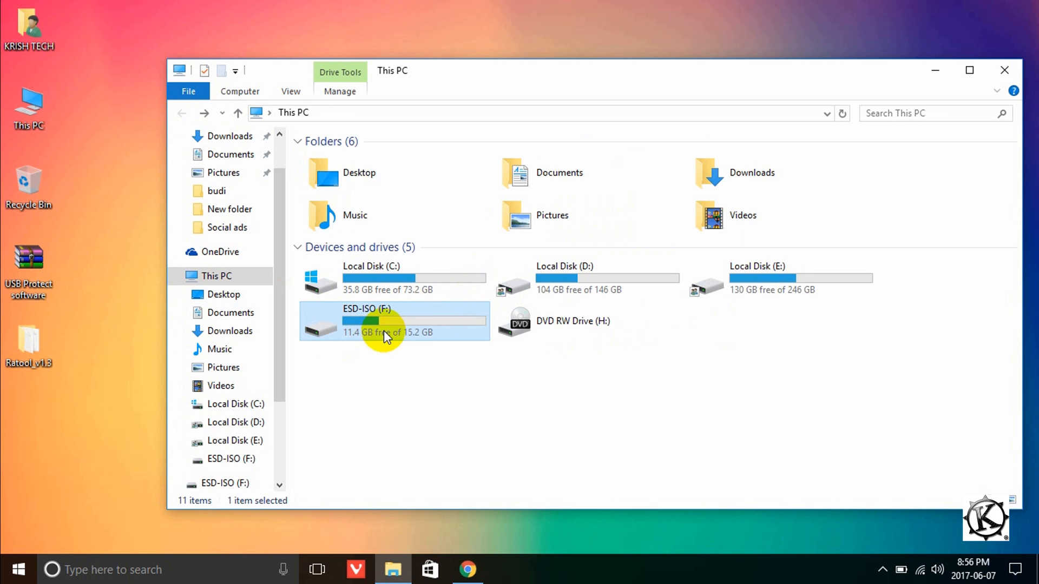
{"action": "mouse_move", "coordinate": [387, 332]}
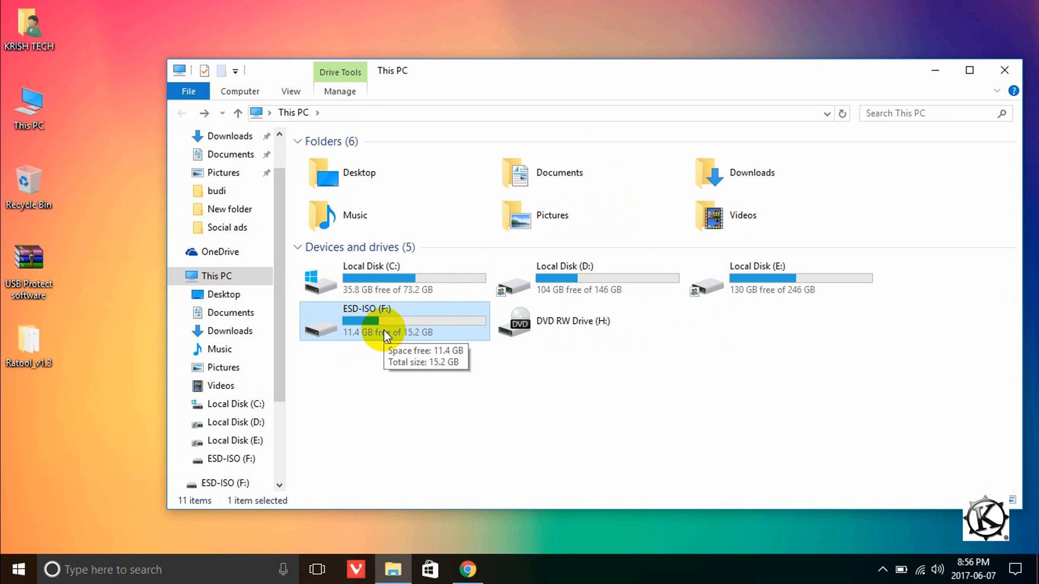
{"action": "double_click", "coordinate": [387, 322]}
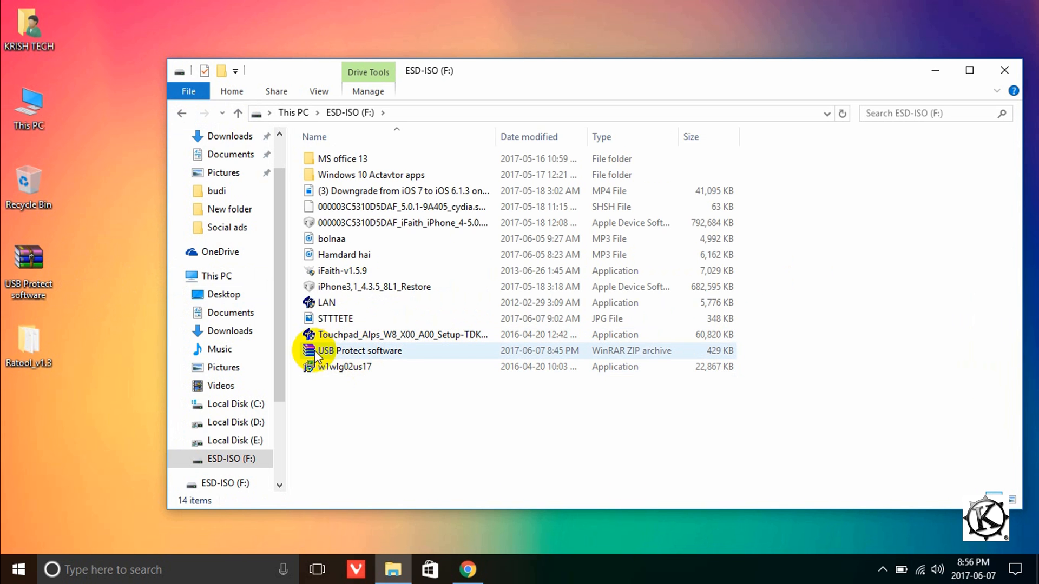
{"action": "mouse_move", "coordinate": [381, 358]}
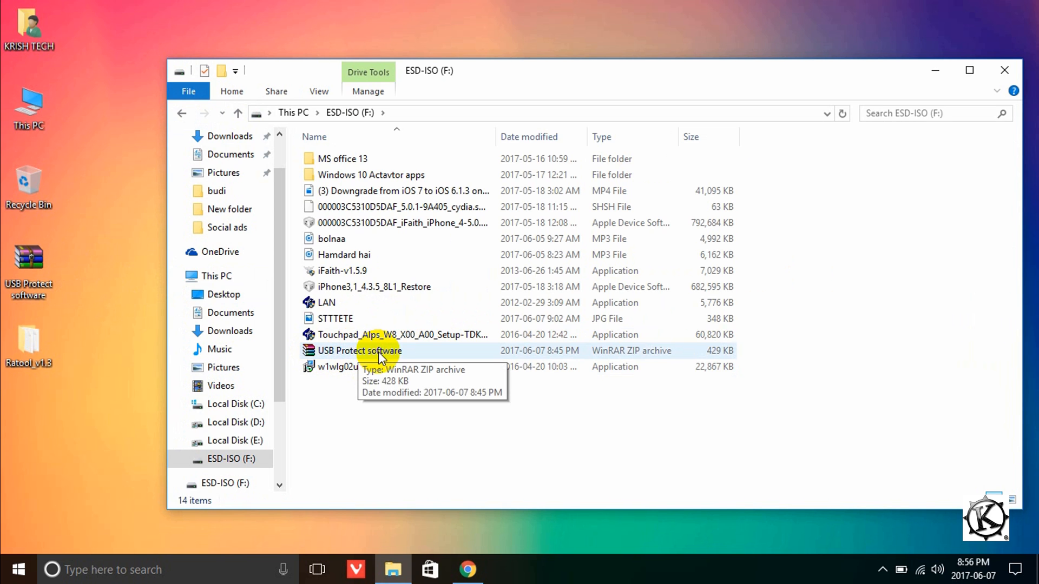
{"action": "mouse_move", "coordinate": [911, 196]}
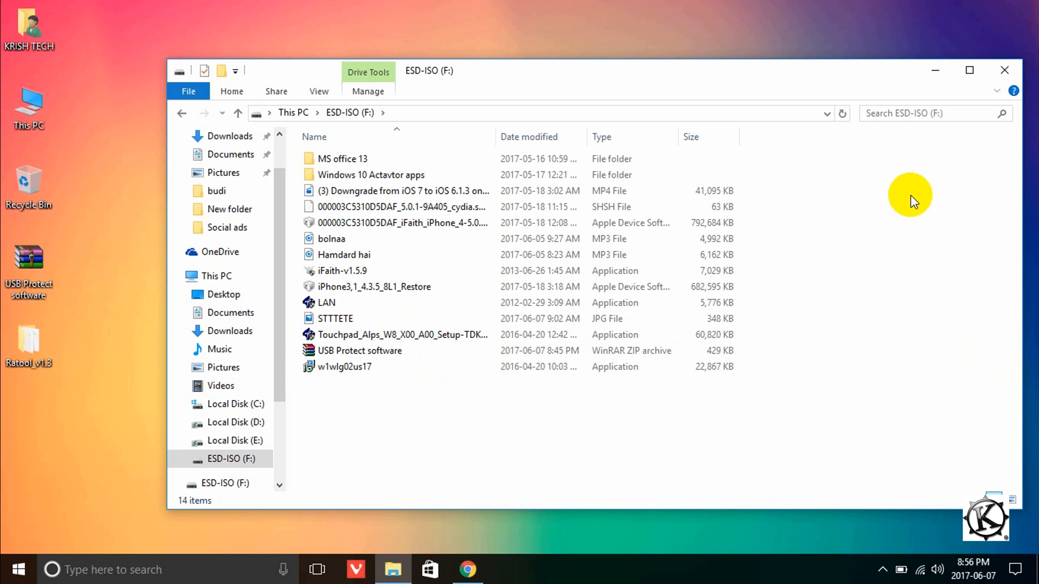
{"action": "mouse_move", "coordinate": [996, 76]}
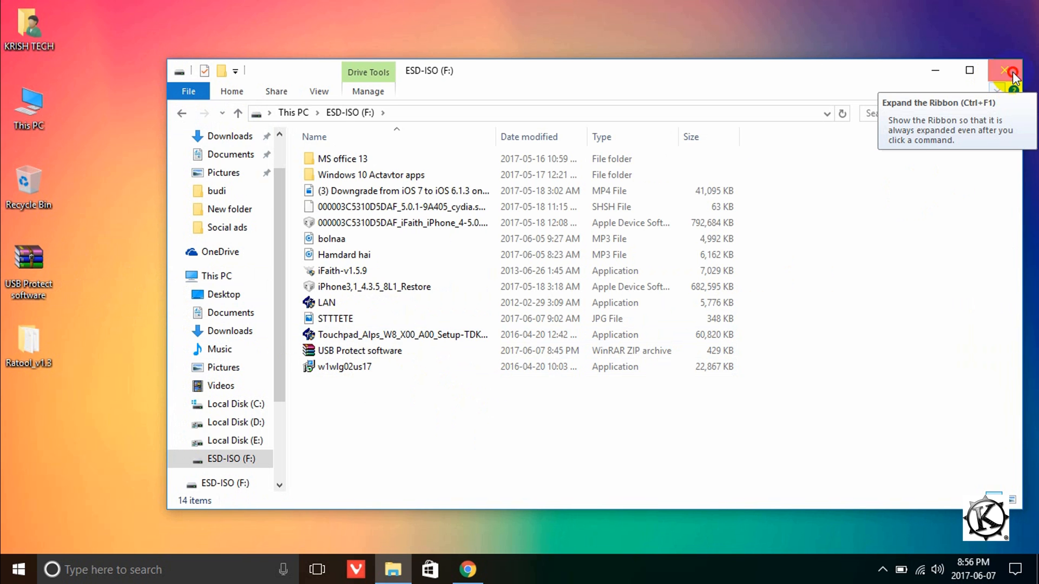
Launch Ratool.exe from the Ratool_v1.3 folder on the desktop.
{"action": "double_click", "coordinate": [28, 335]}
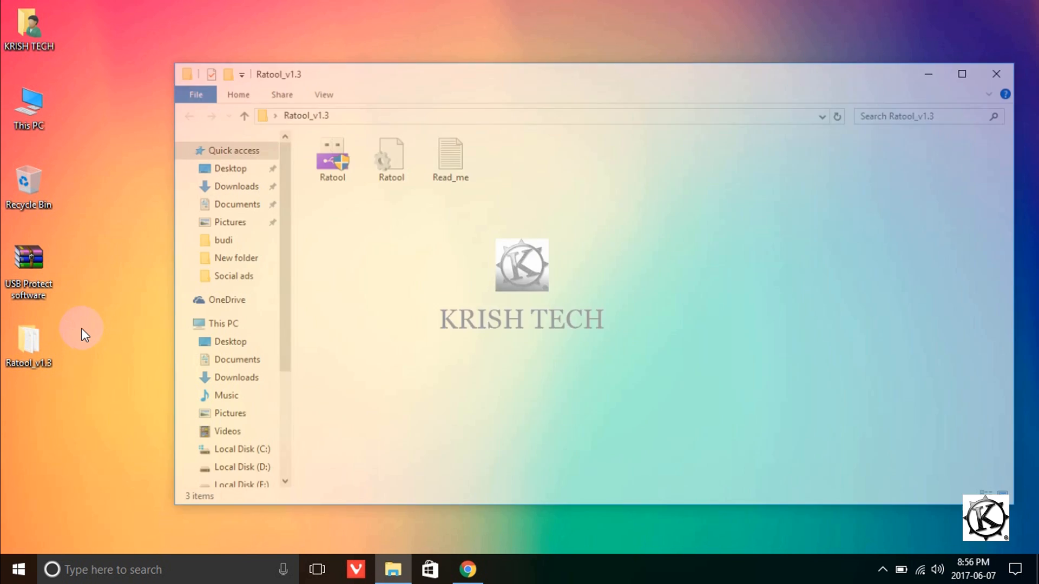
{"action": "left_click", "coordinate": [333, 159]}
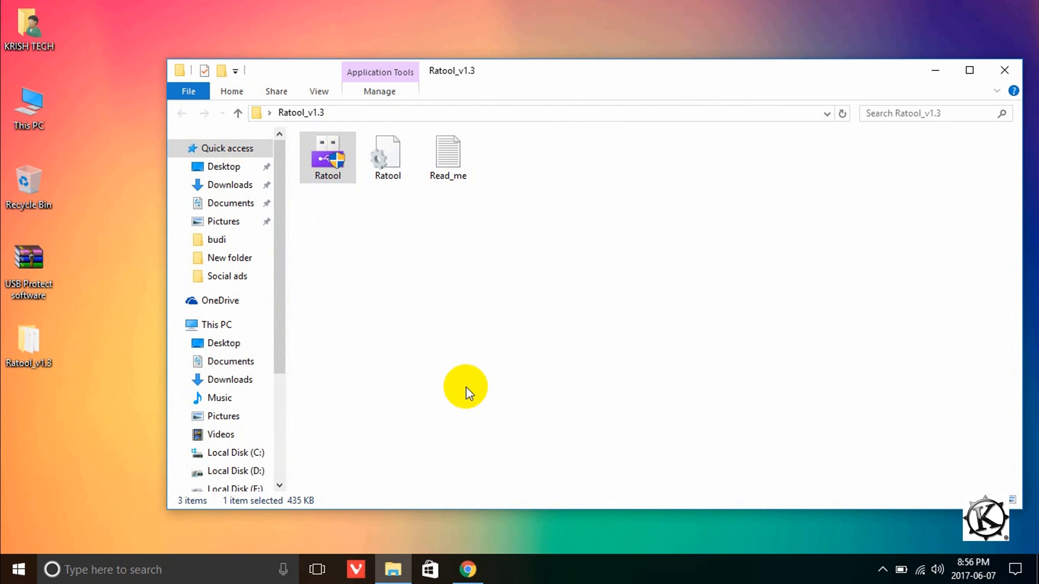
{"action": "double_click", "coordinate": [327, 157]}
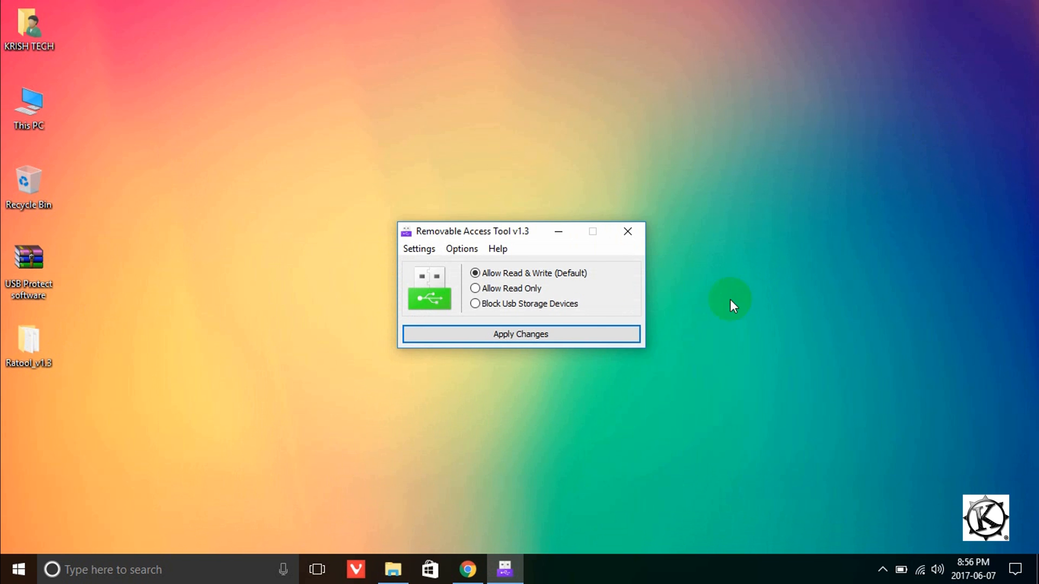
{"action": "mouse_move", "coordinate": [540, 279]}
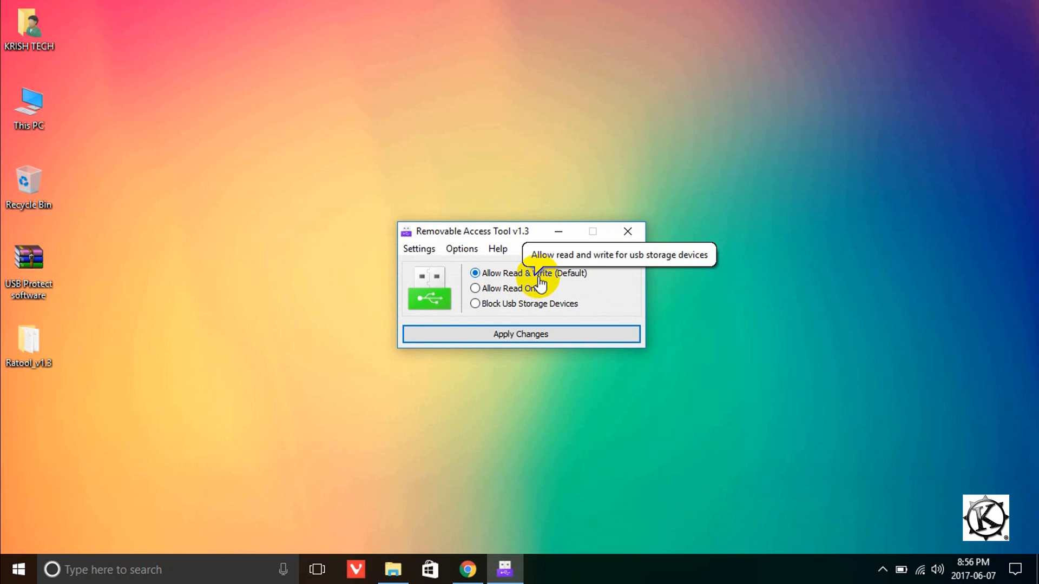
{"action": "mouse_move", "coordinate": [232, 309]}
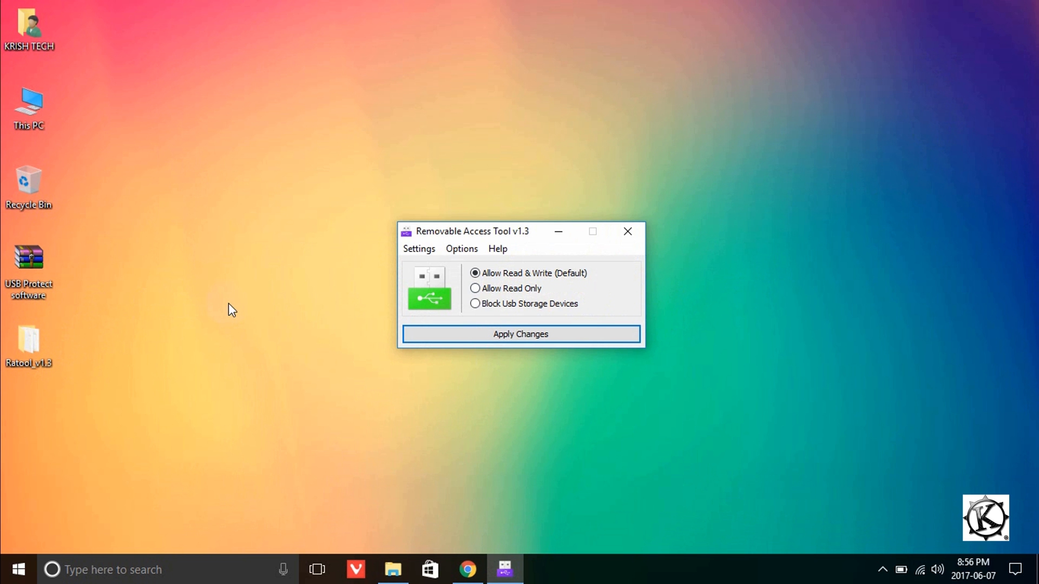
{"action": "mouse_move", "coordinate": [191, 389]}
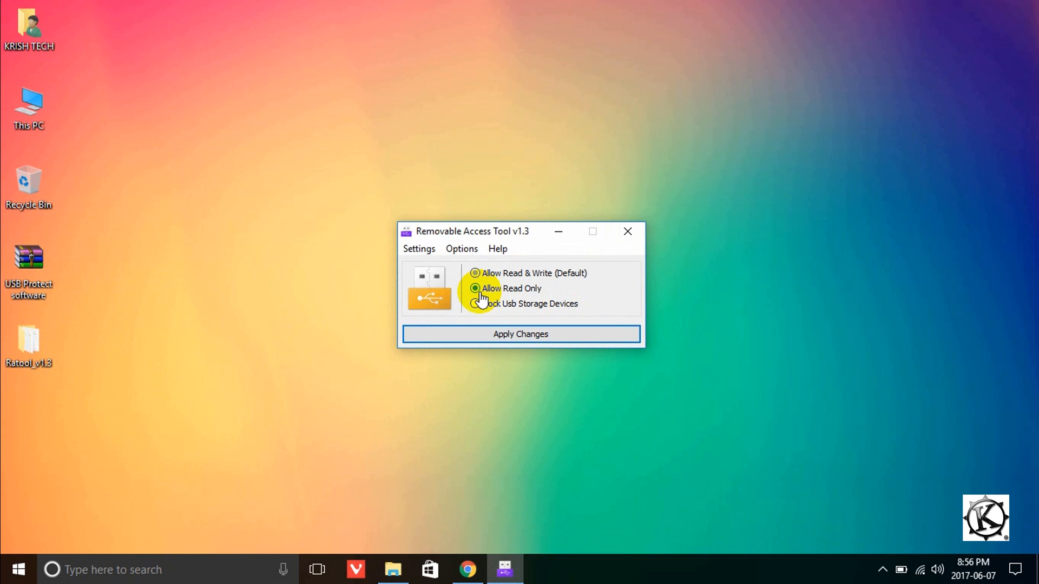
{"action": "mouse_move", "coordinate": [477, 287]}
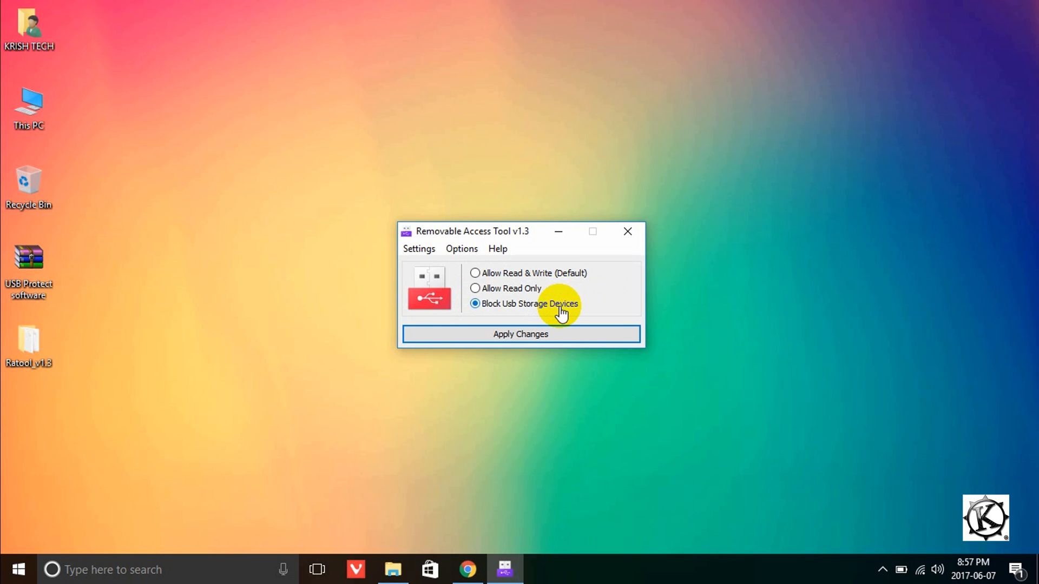
Set USB drives to Allow Read Only, apply it and dismiss the confirmation.
{"action": "left_click", "coordinate": [476, 288]}
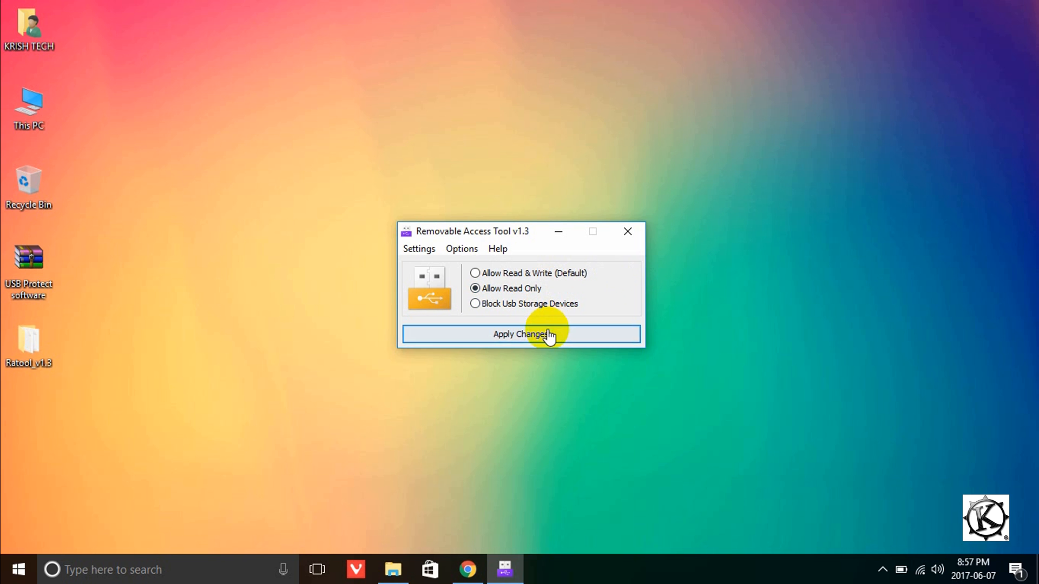
{"action": "left_click", "coordinate": [522, 334]}
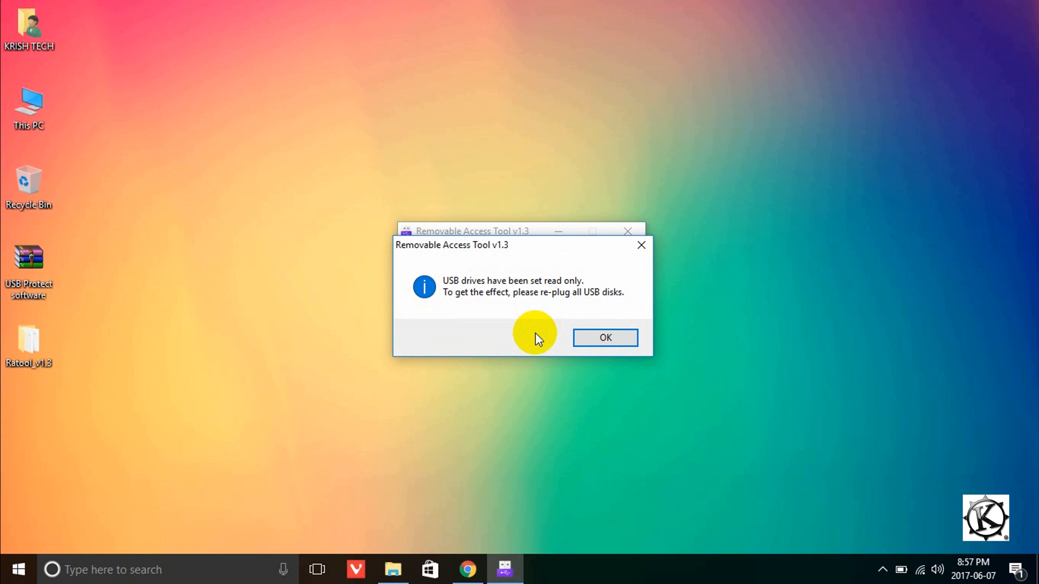
{"action": "left_click", "coordinate": [604, 337]}
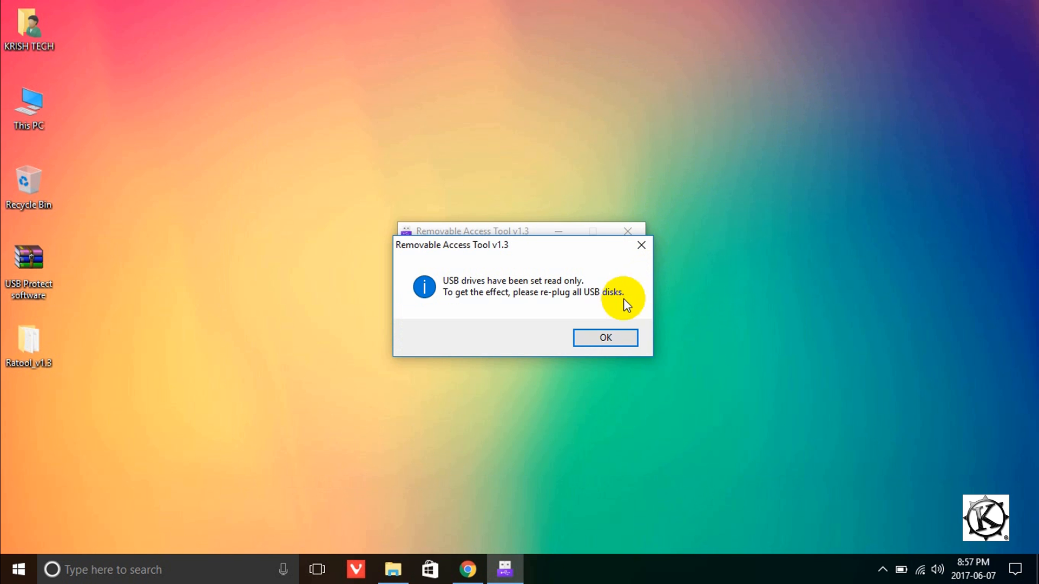
{"action": "left_click", "coordinate": [604, 338]}
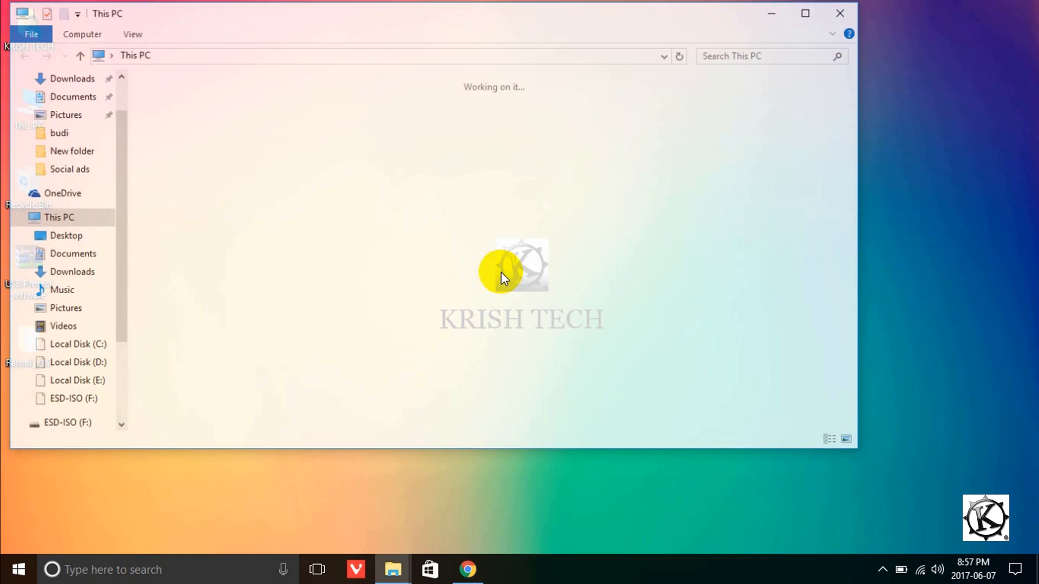
Select the files on ESD-ISO (F:), then copy the Ratool_v1.3 folder from the desktop.
{"action": "left_click", "coordinate": [74, 398]}
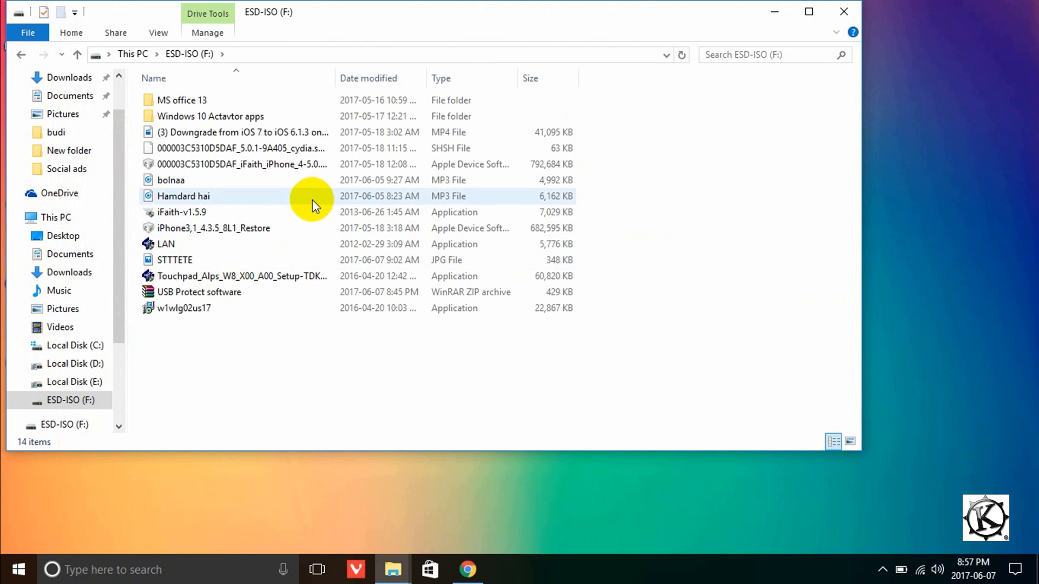
{"action": "key", "text": "ctrl+a"}
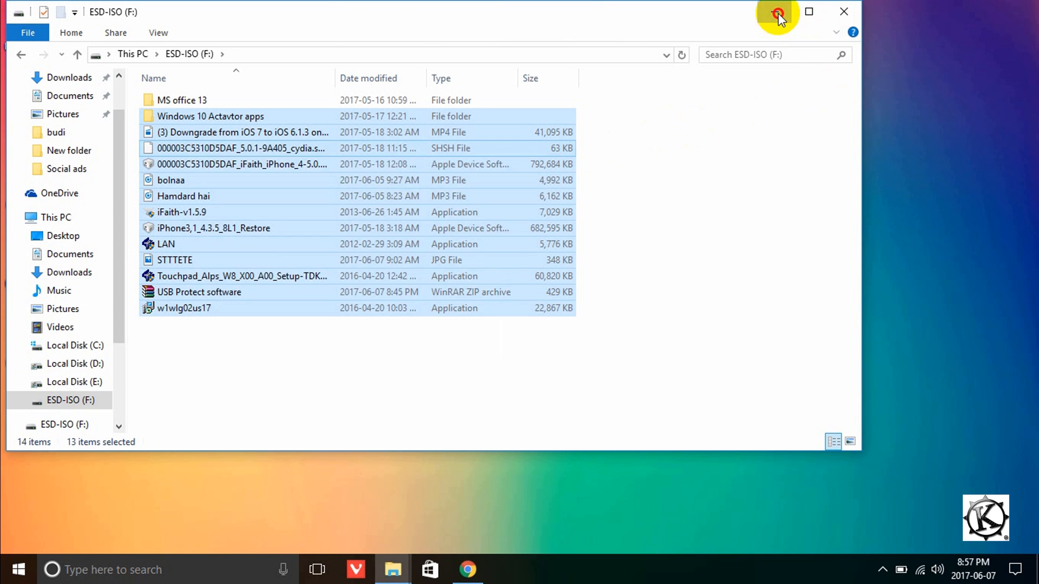
{"action": "left_click", "coordinate": [777, 12]}
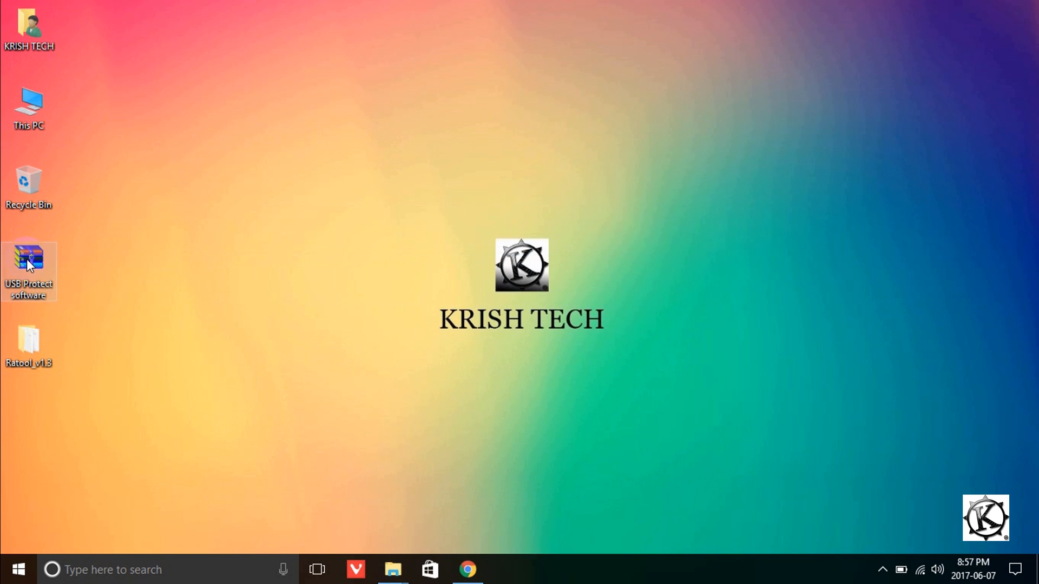
{"action": "right_click", "coordinate": [28, 341]}
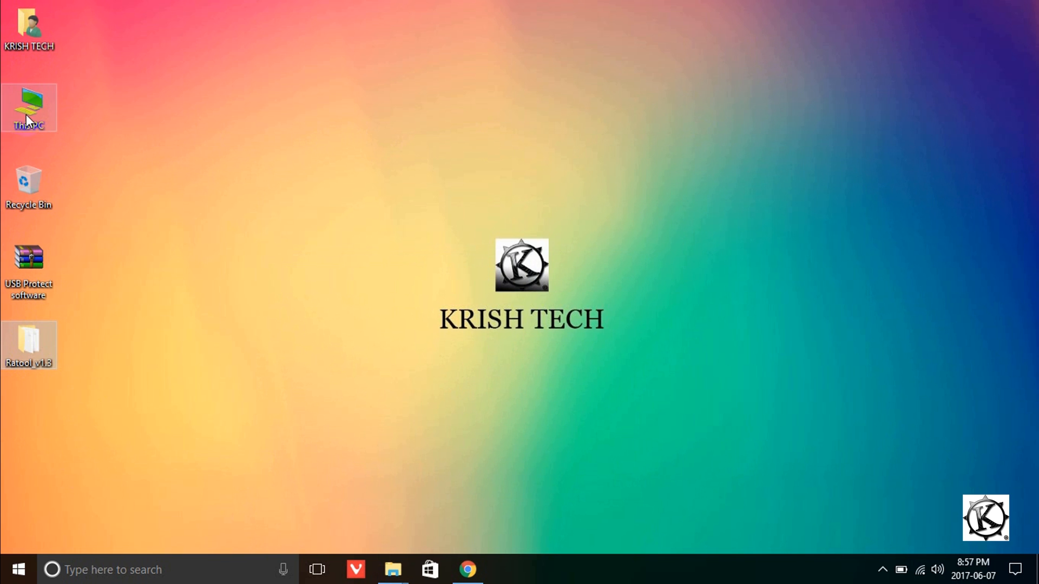
Paste the folder onto the USB drive and acknowledge the write-protected refusal.
{"action": "double_click", "coordinate": [29, 107]}
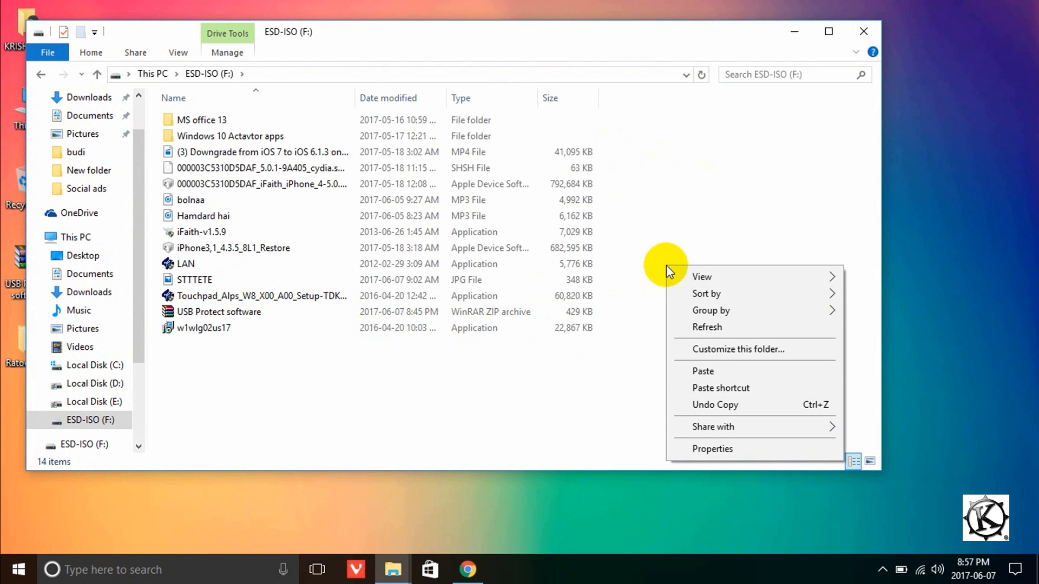
{"action": "left_click", "coordinate": [702, 371]}
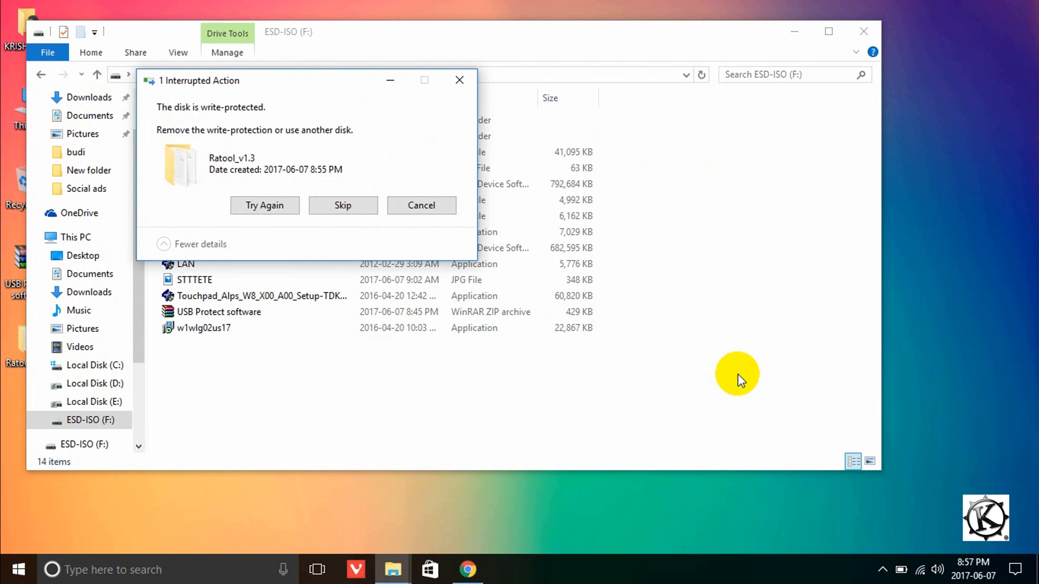
{"action": "left_click", "coordinate": [264, 205]}
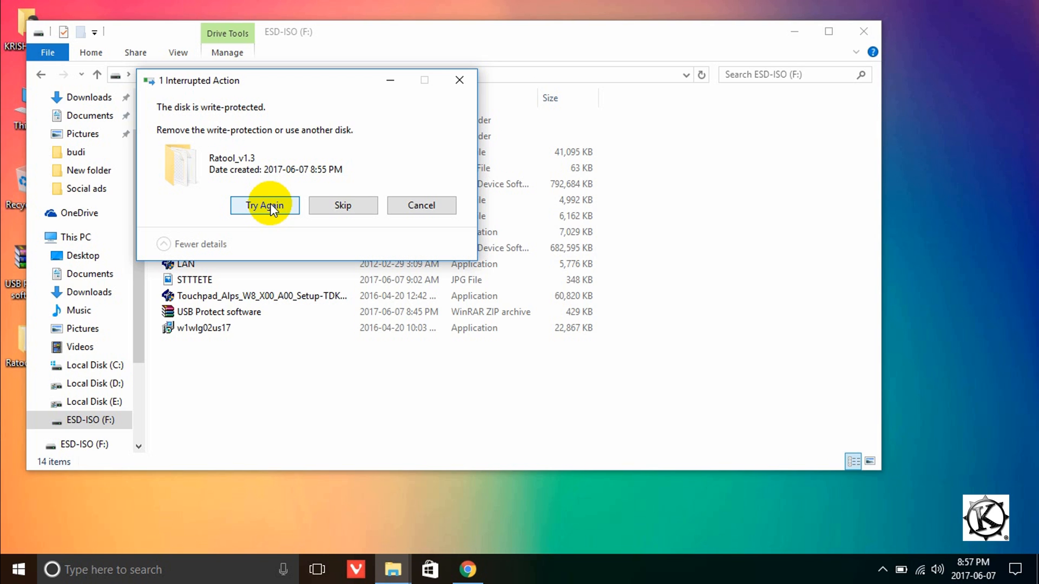
{"action": "mouse_move", "coordinate": [430, 89]}
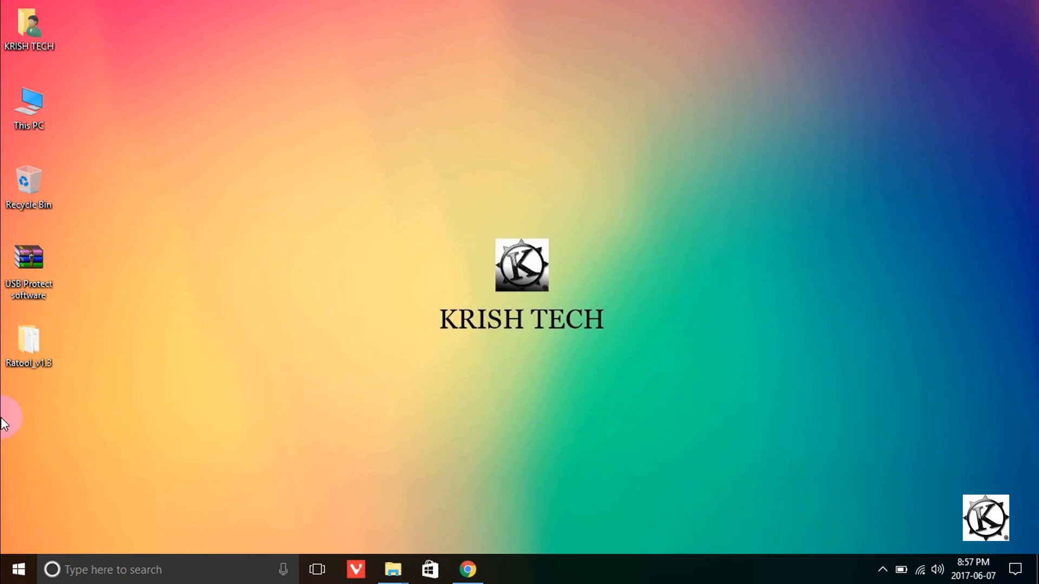
Run Ratool, apply Block Usb Storage Devices, and dismiss the Kaspersky scan window.
{"action": "double_click", "coordinate": [28, 339]}
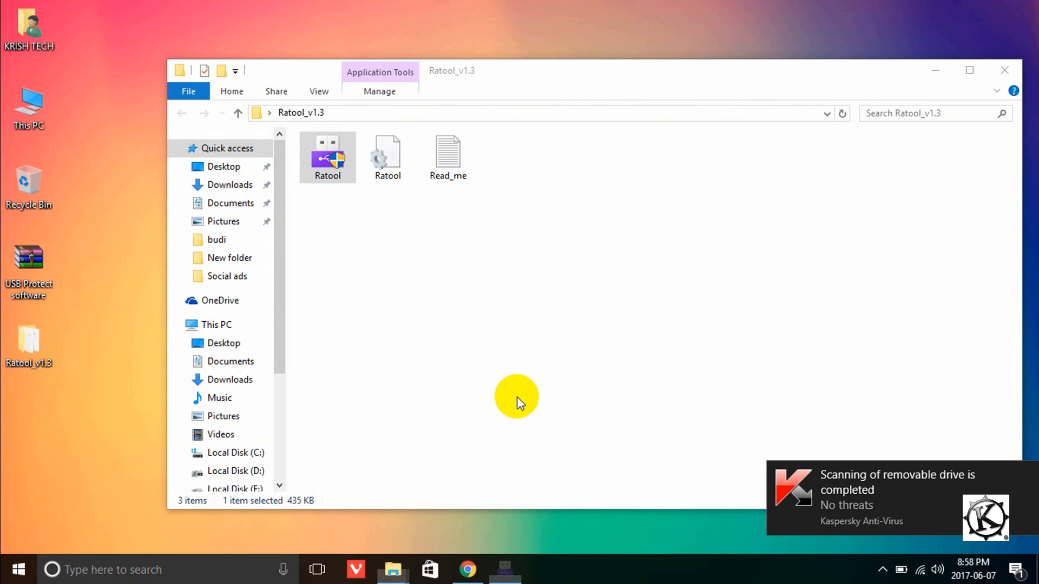
{"action": "double_click", "coordinate": [327, 157]}
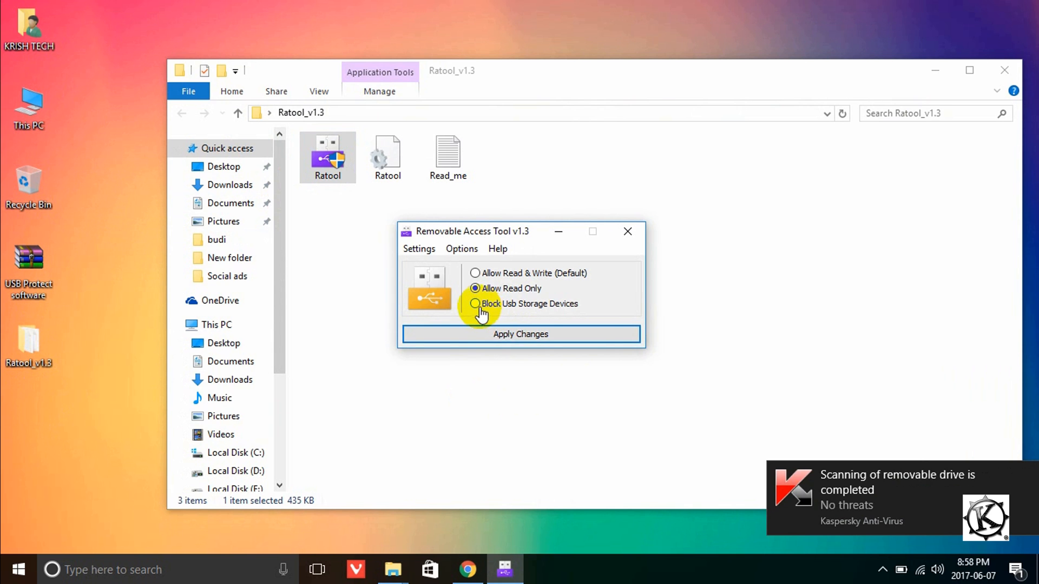
{"action": "left_click", "coordinate": [476, 303]}
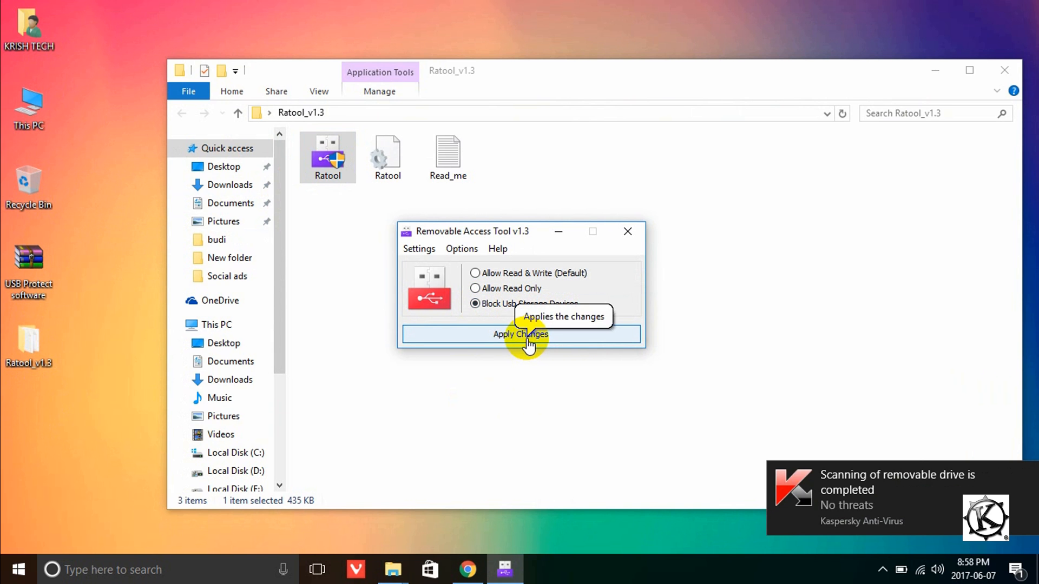
{"action": "left_click", "coordinate": [520, 335]}
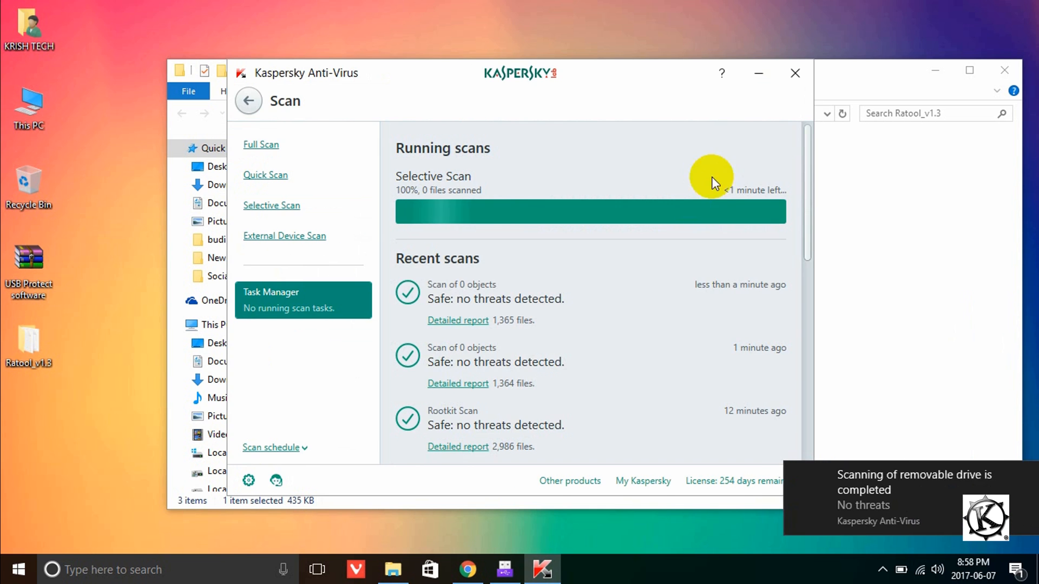
{"action": "left_click", "coordinate": [795, 73]}
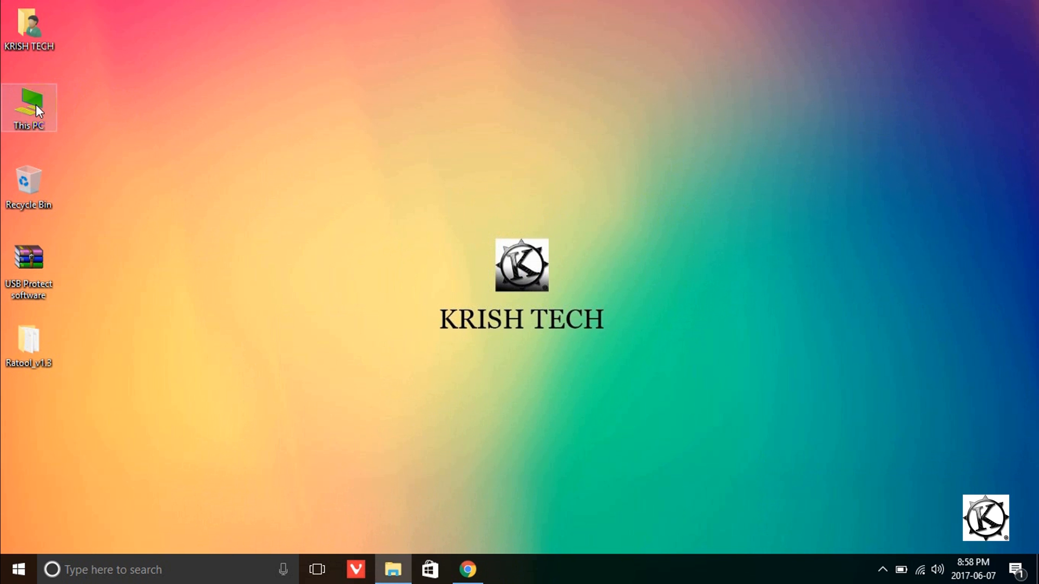
{"action": "double_click", "coordinate": [28, 107]}
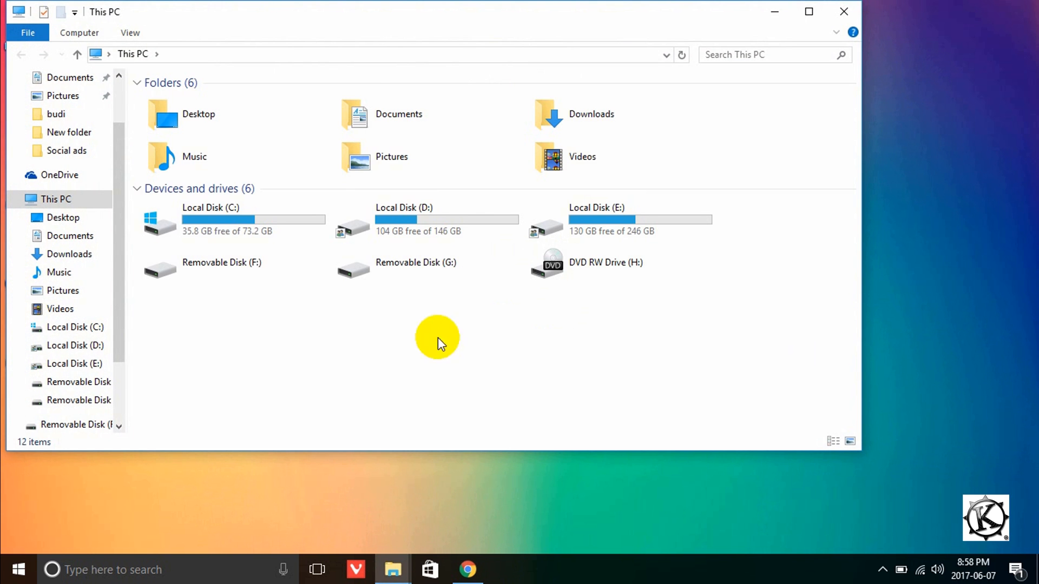
{"action": "left_click", "coordinate": [221, 268]}
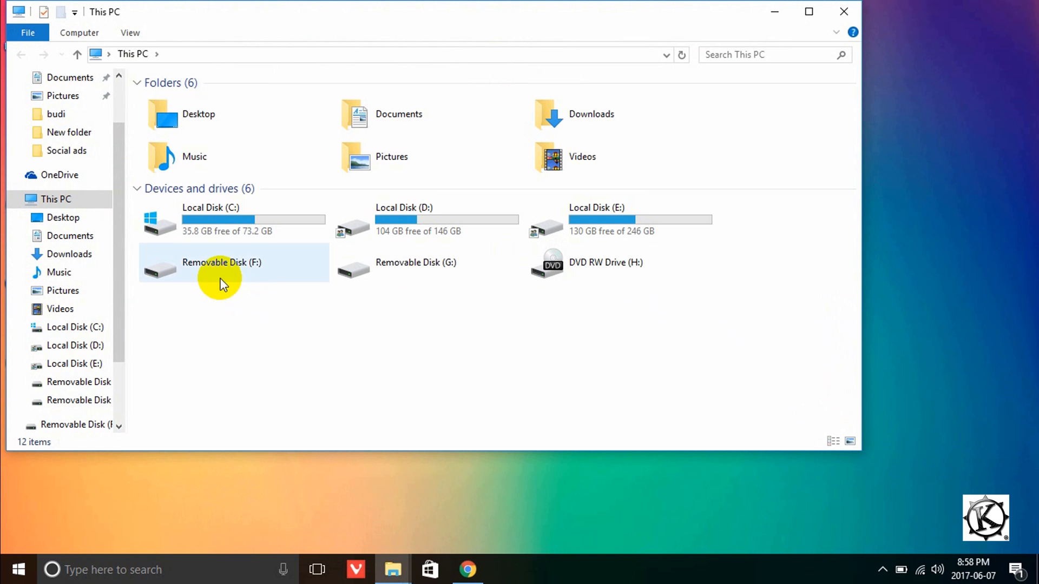
{"action": "double_click", "coordinate": [222, 262]}
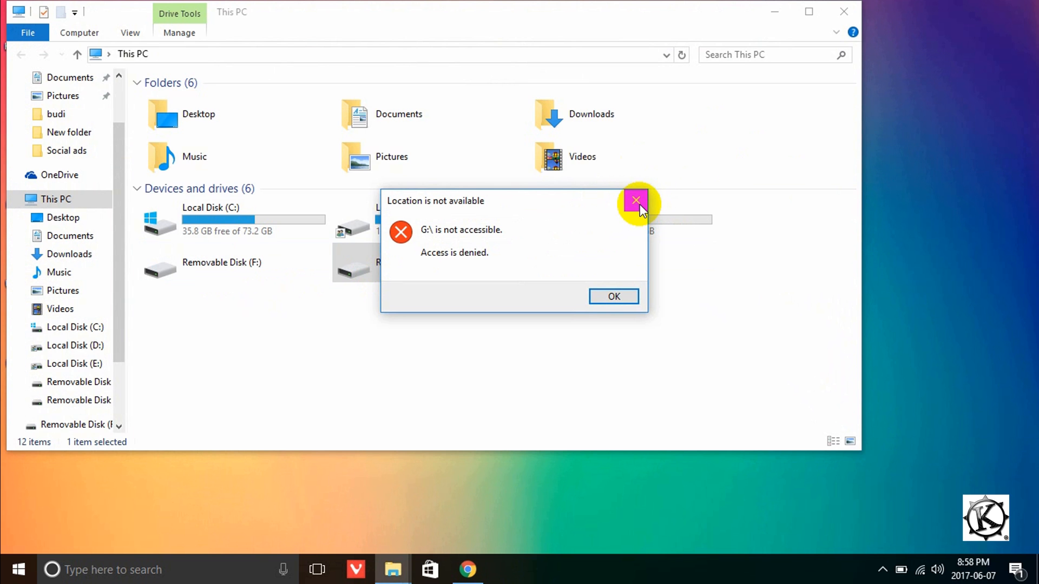
{"action": "mouse_move", "coordinate": [635, 200]}
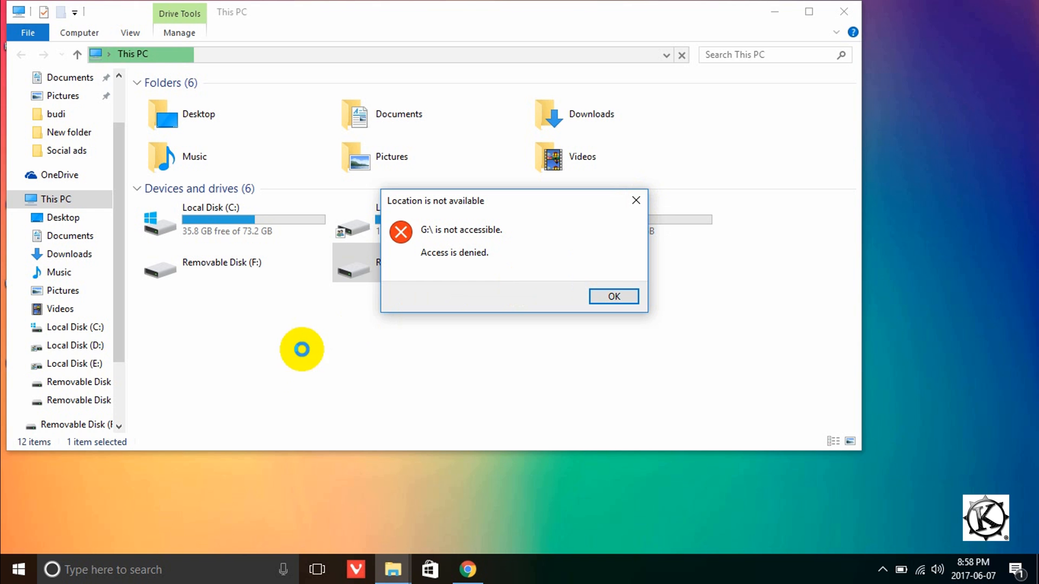
{"action": "left_click", "coordinate": [612, 296]}
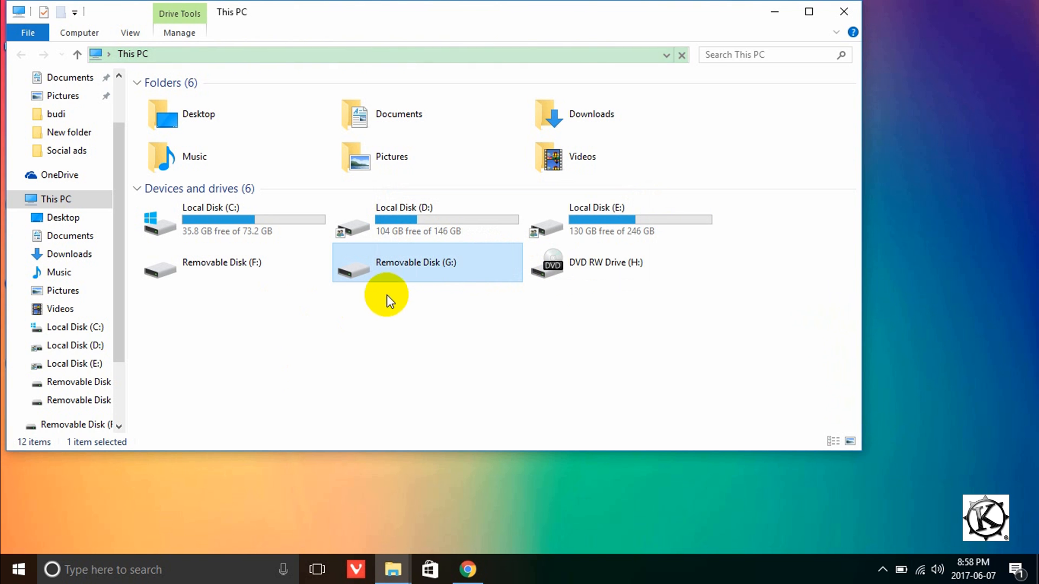
{"action": "mouse_move", "coordinate": [843, 12]}
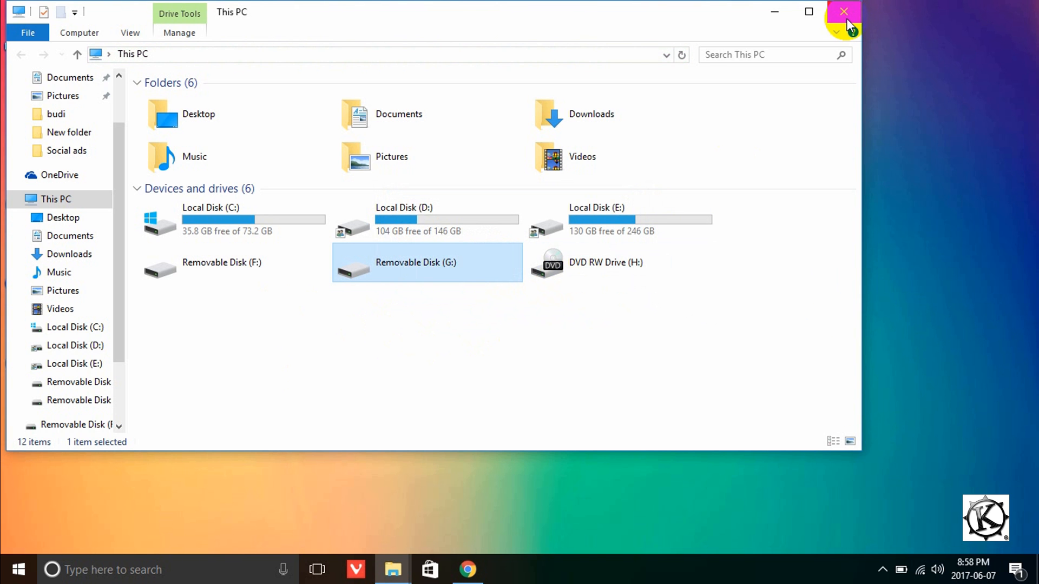
{"action": "left_click", "coordinate": [843, 12]}
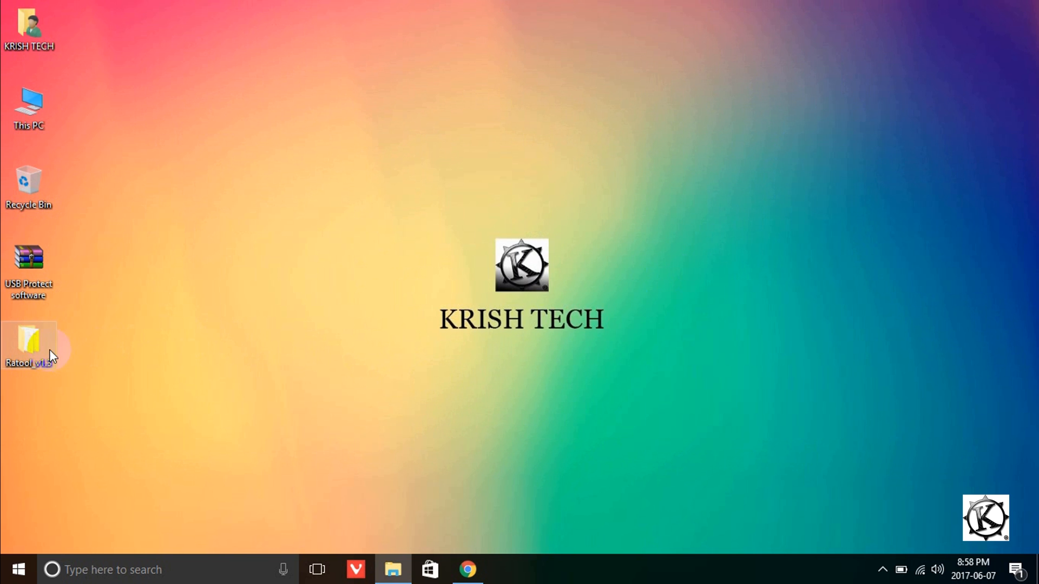
Run Ratool, apply Allow Read & Write (Default) and acknowledge the re-plug message.
{"action": "double_click", "coordinate": [28, 340]}
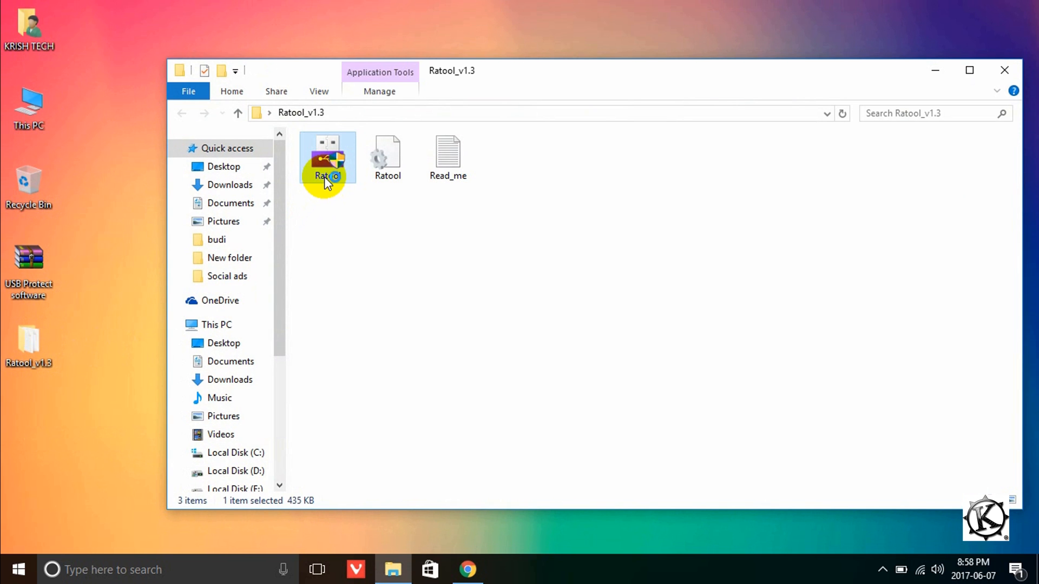
{"action": "mouse_move", "coordinate": [423, 232]}
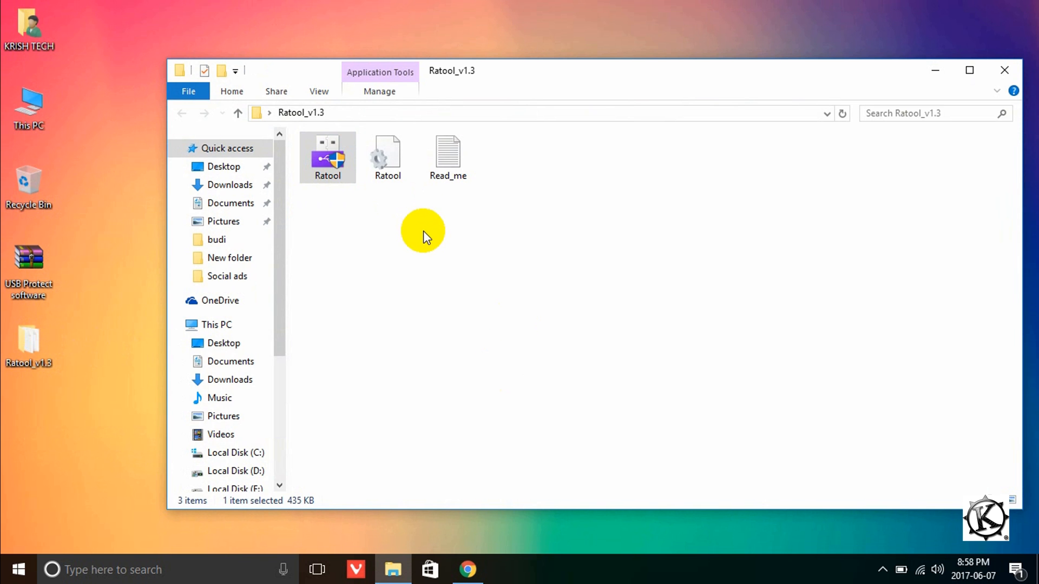
{"action": "double_click", "coordinate": [327, 152]}
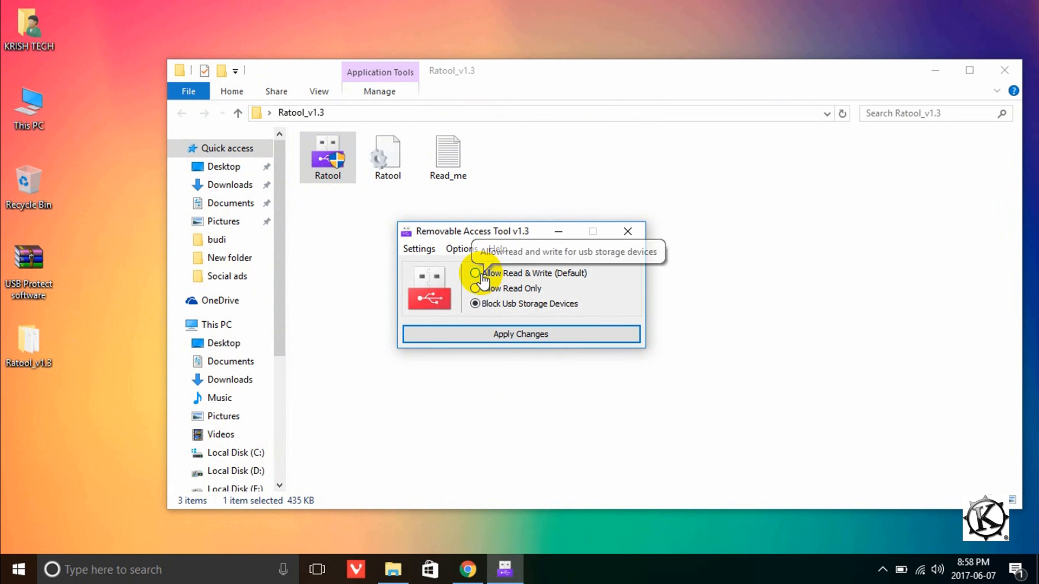
{"action": "left_click", "coordinate": [521, 334]}
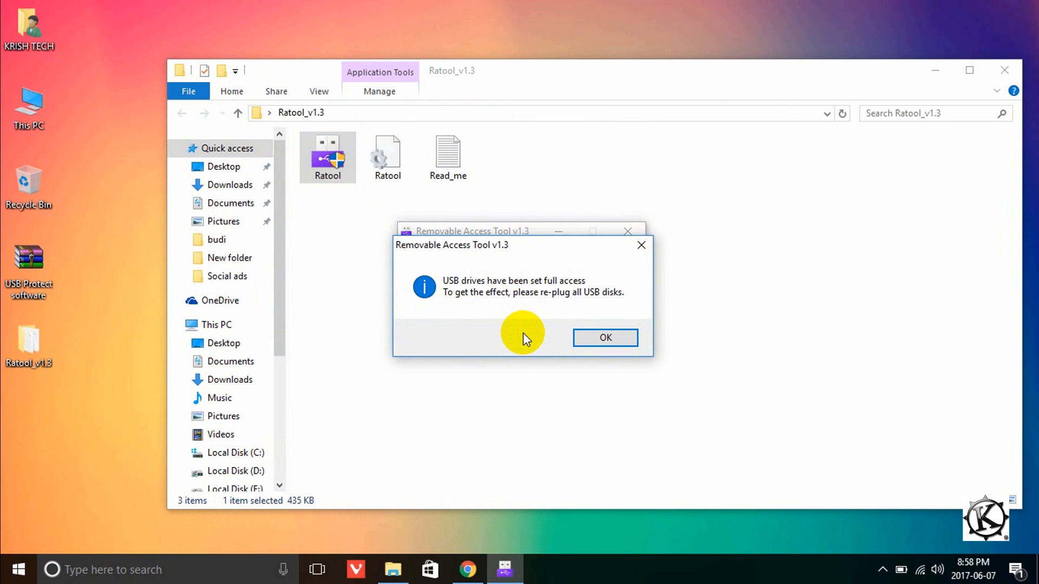
{"action": "left_click", "coordinate": [603, 338]}
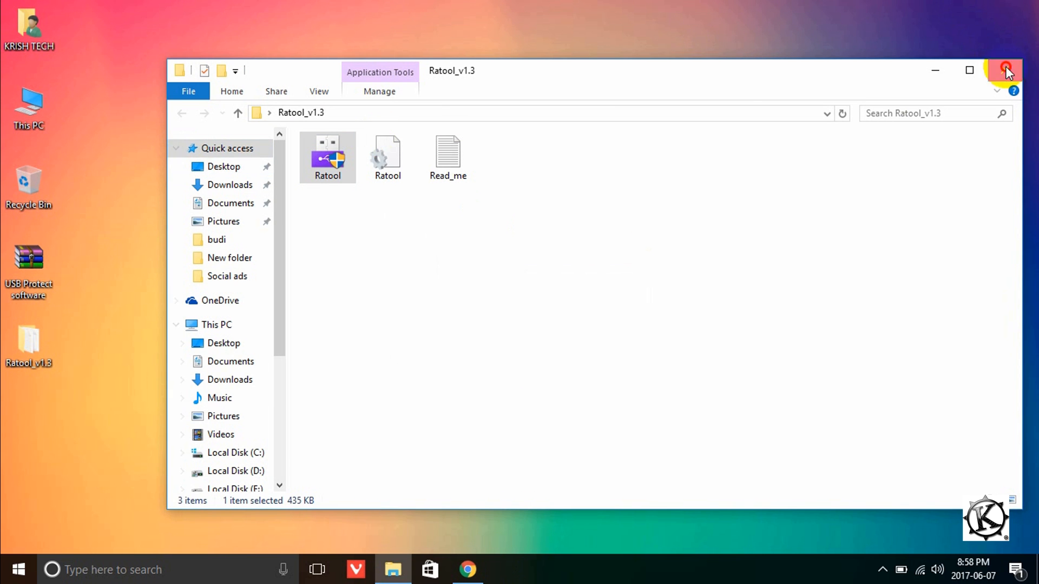
Browse the ESD-ISO (F:) drive's 14 items normally, then close back to the desktop.
{"action": "left_click", "coordinate": [216, 324]}
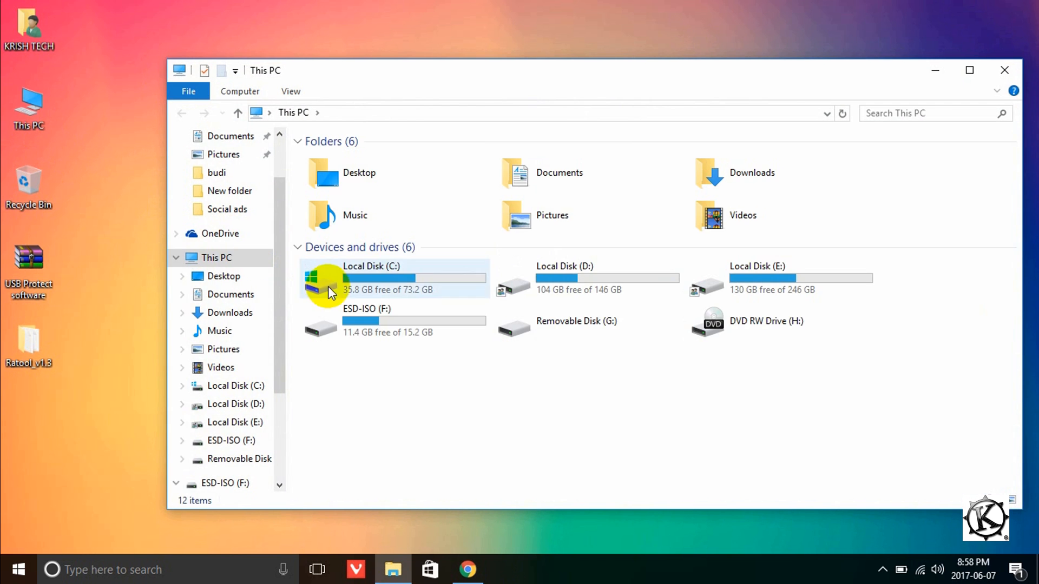
{"action": "double_click", "coordinate": [367, 309]}
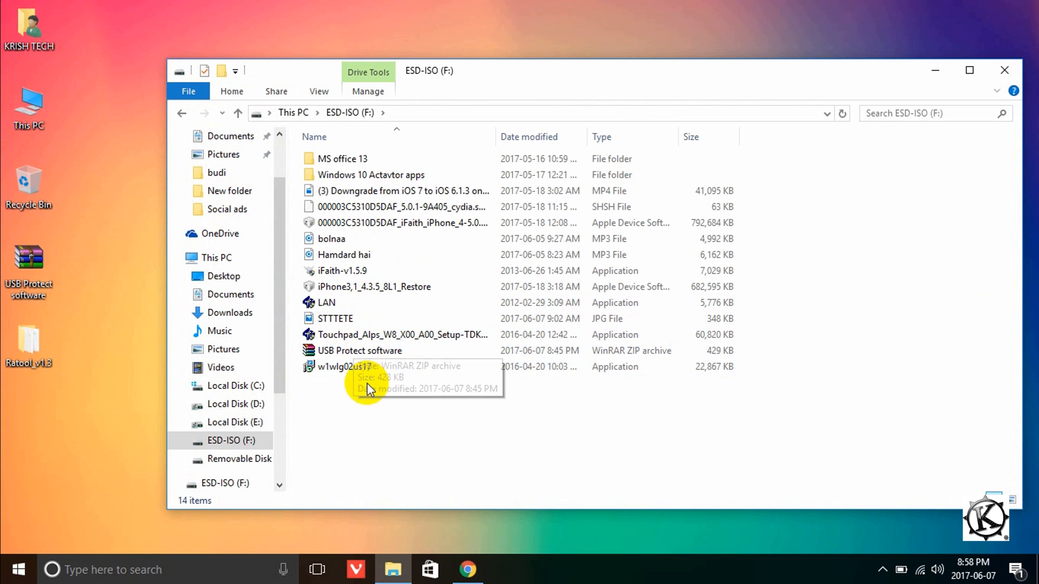
{"action": "mouse_move", "coordinate": [106, 347]}
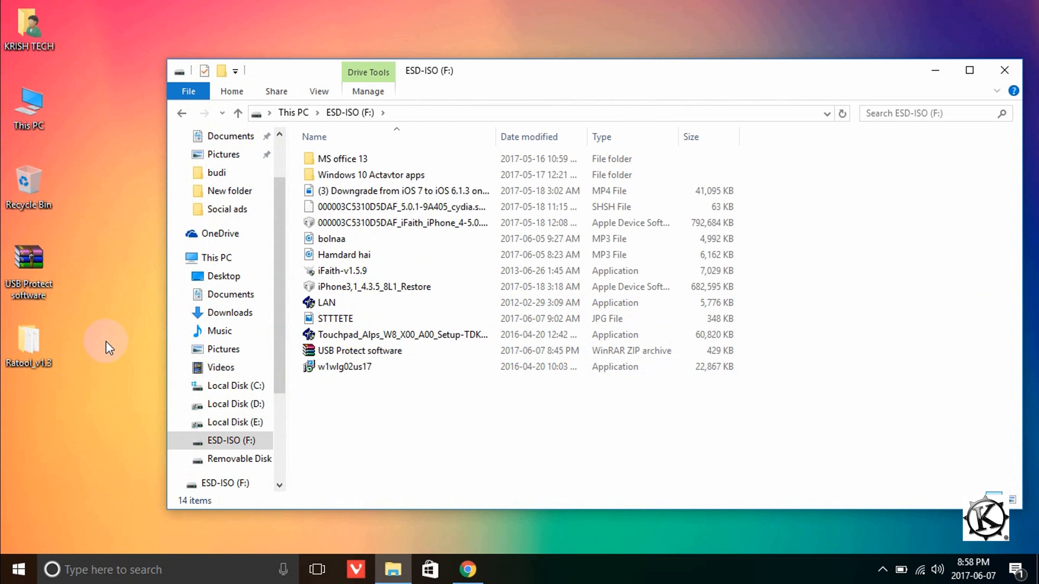
{"action": "mouse_move", "coordinate": [100, 350]}
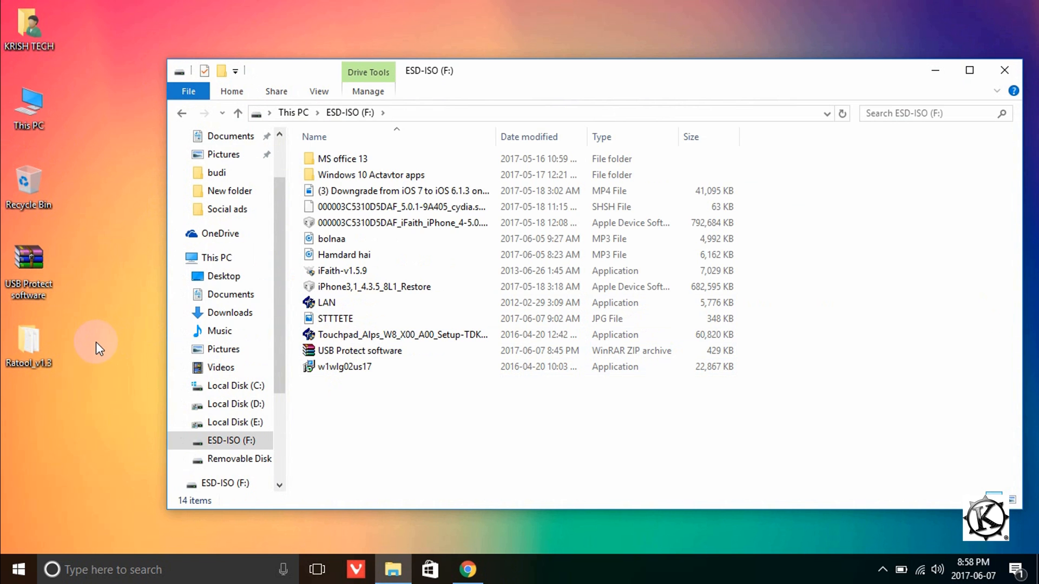
{"action": "left_click", "coordinate": [1004, 70]}
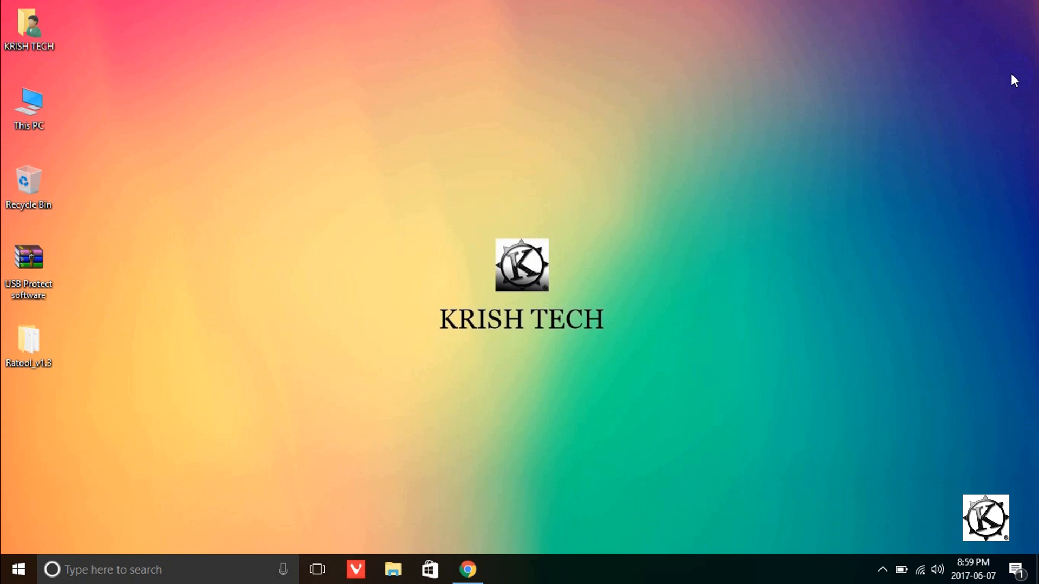
{"action": "mouse_move", "coordinate": [944, 119]}
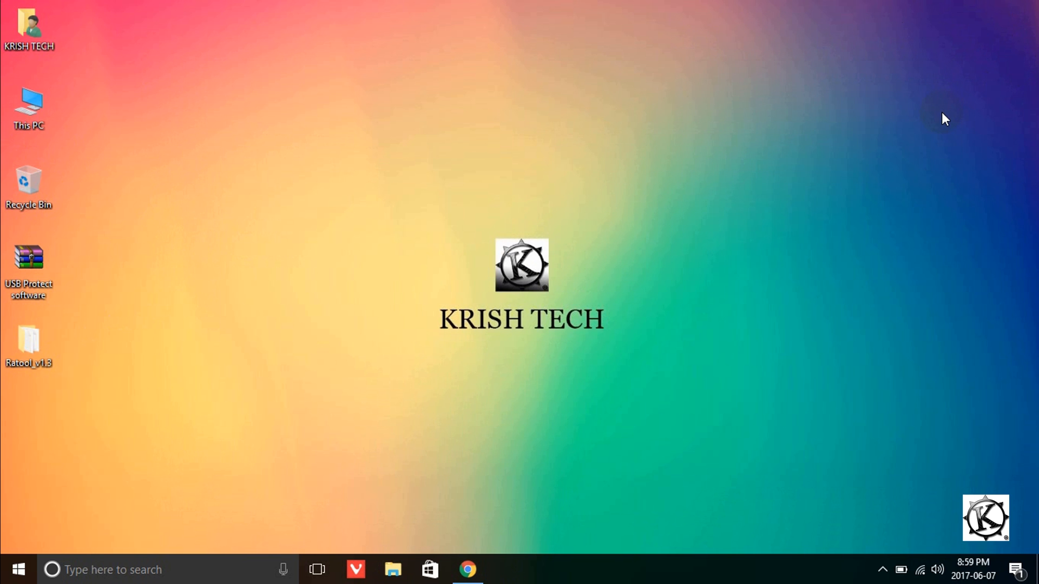
{"action": "mouse_move", "coordinate": [374, 360]}
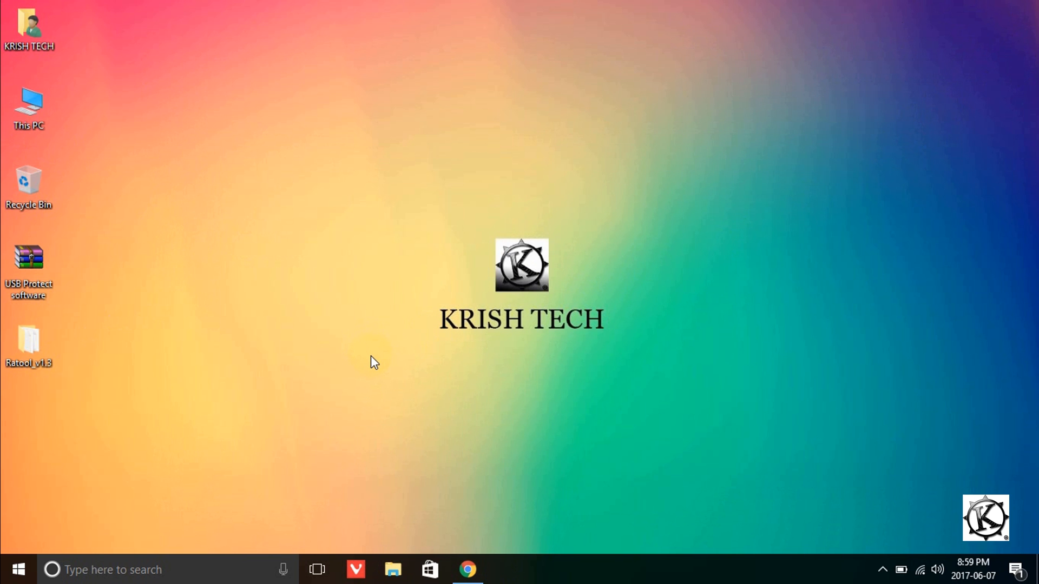
{"action": "mouse_move", "coordinate": [331, 368]}
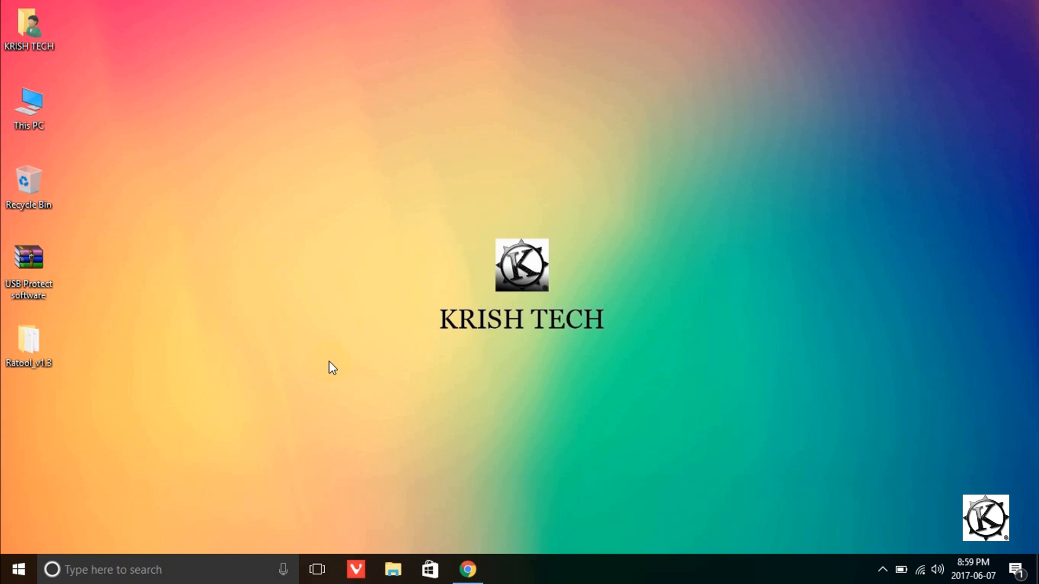